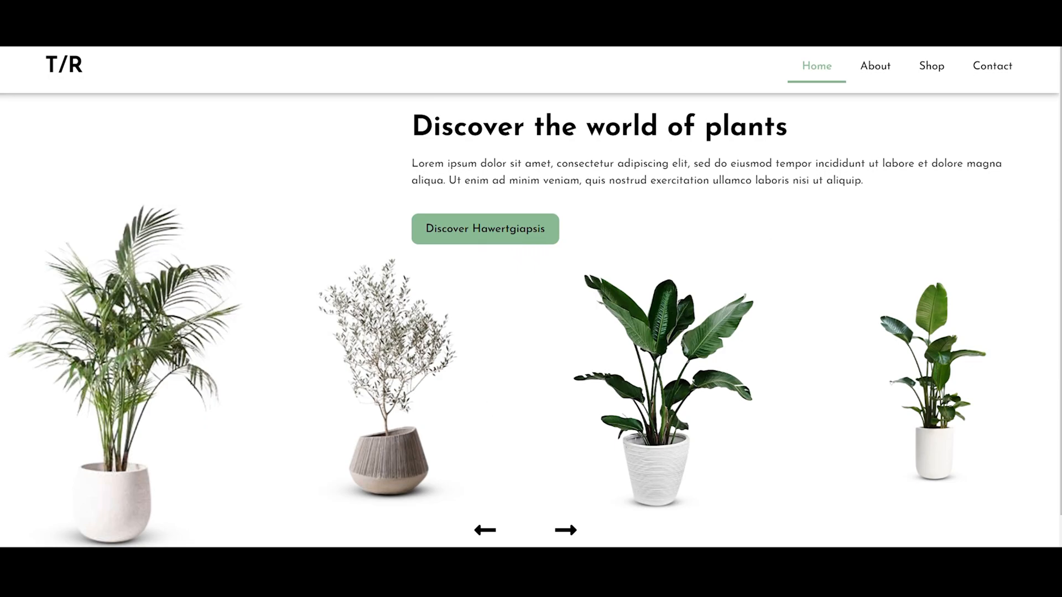
# Advance the plant carousel a few times to check the button sync, then return home from the product page.
pyautogui.click(565, 530)
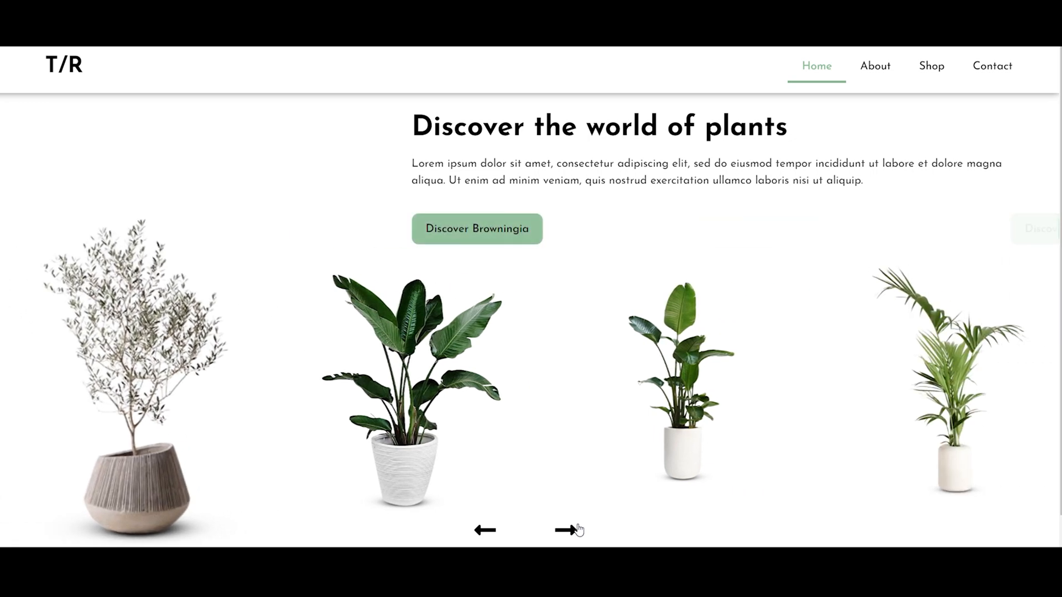
pyautogui.click(558, 530)
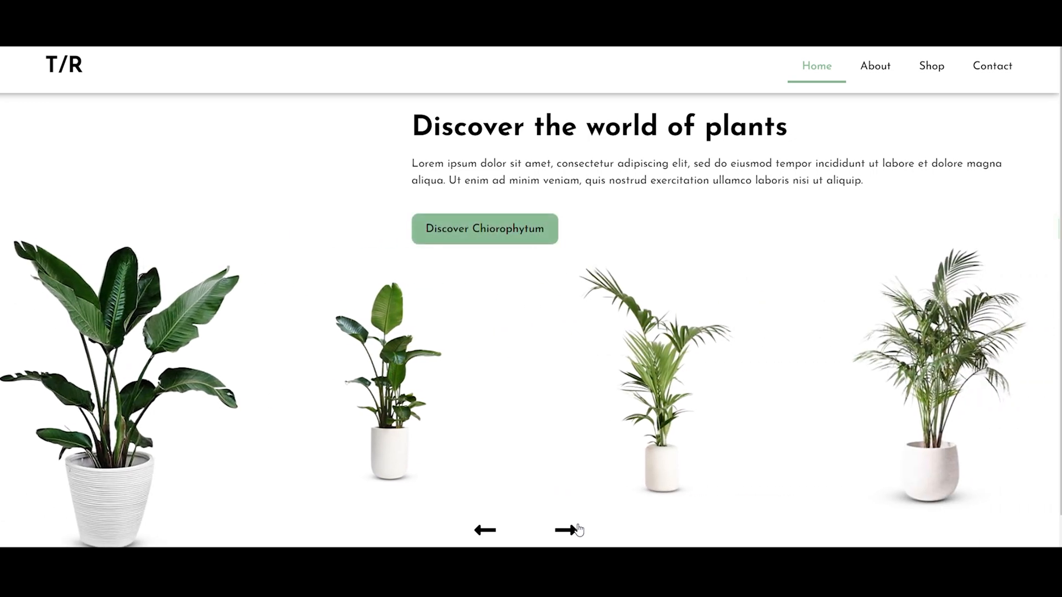
pyautogui.click(566, 529)
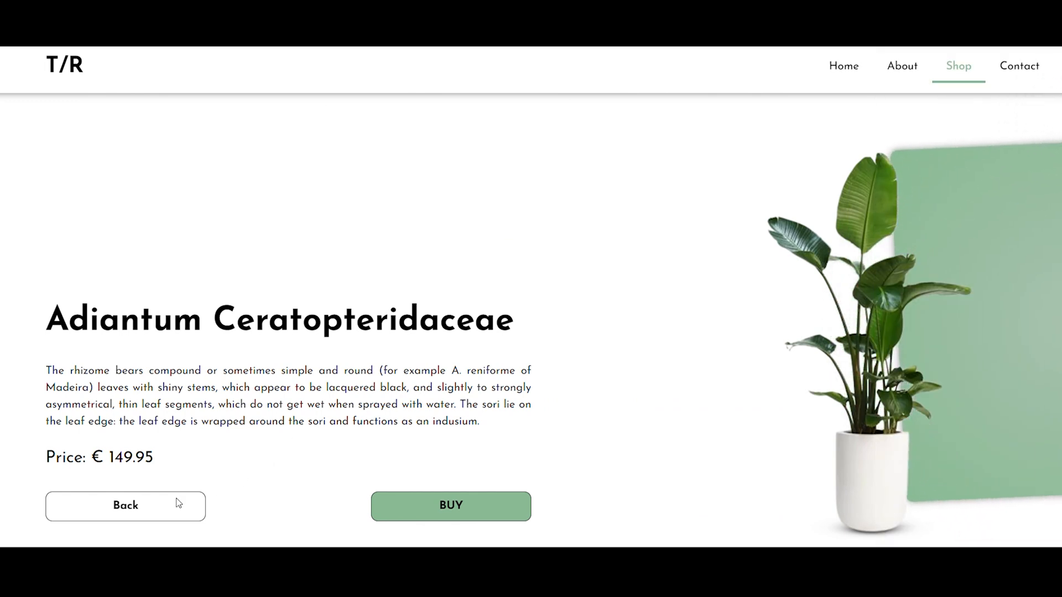
pyautogui.click(125, 505)
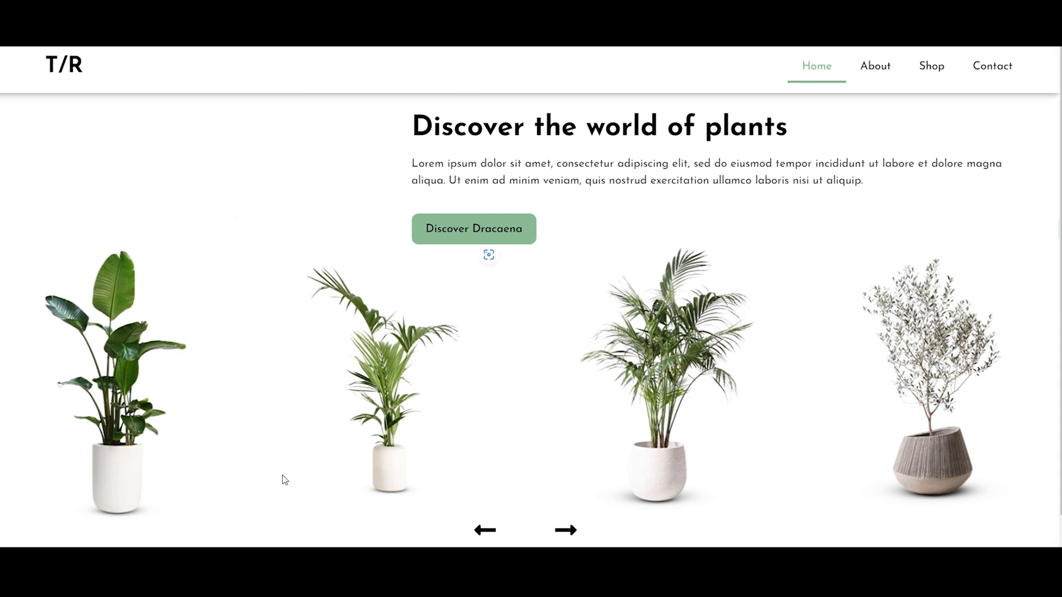
pyautogui.moveTo(566, 530)
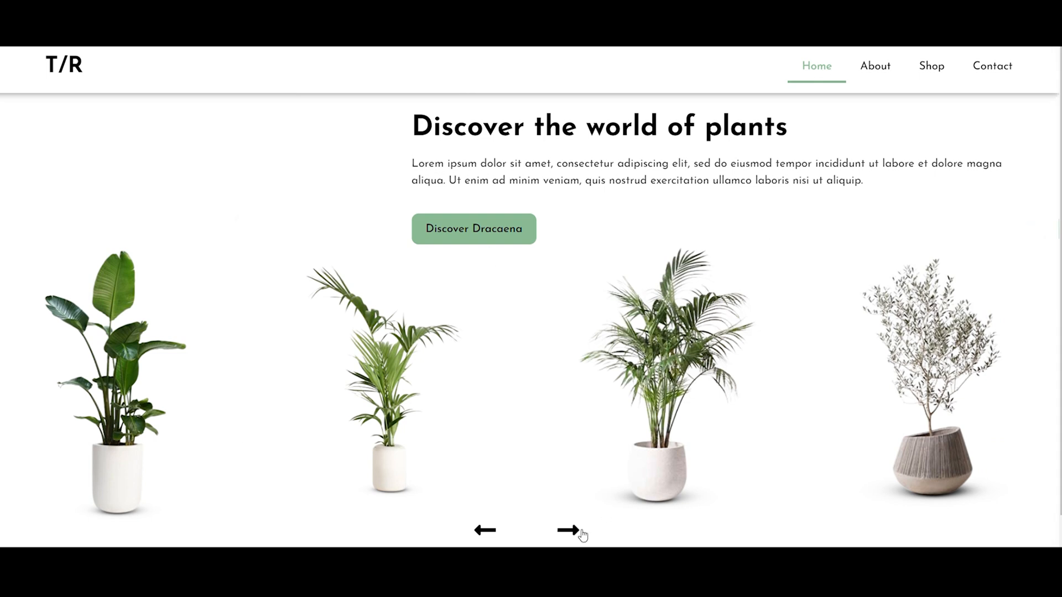
# Step the plant carousel through several more plants, watching the button text change.
pyautogui.click(557, 529)
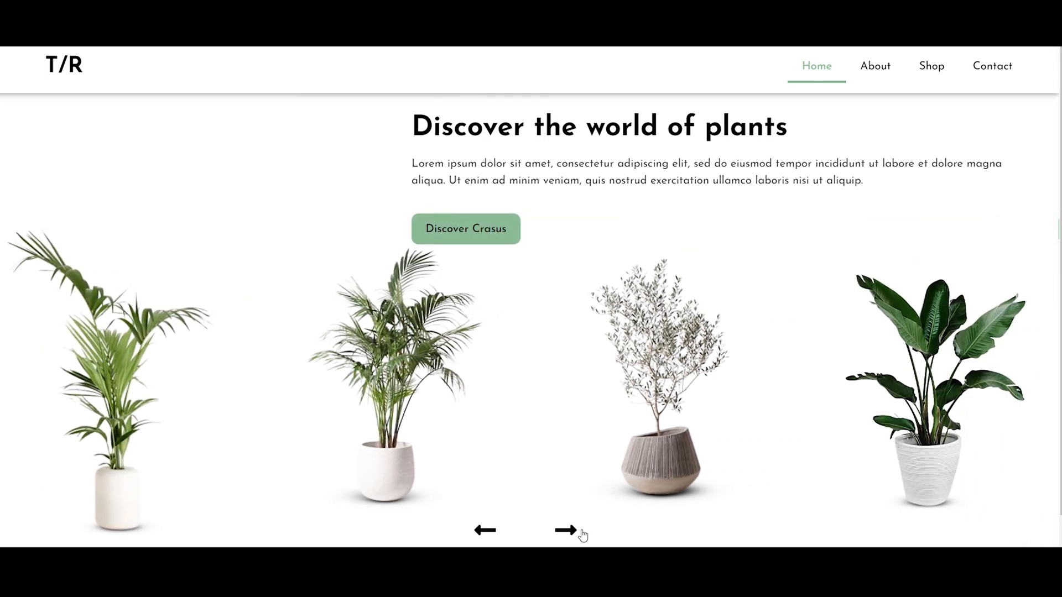
pyautogui.click(556, 530)
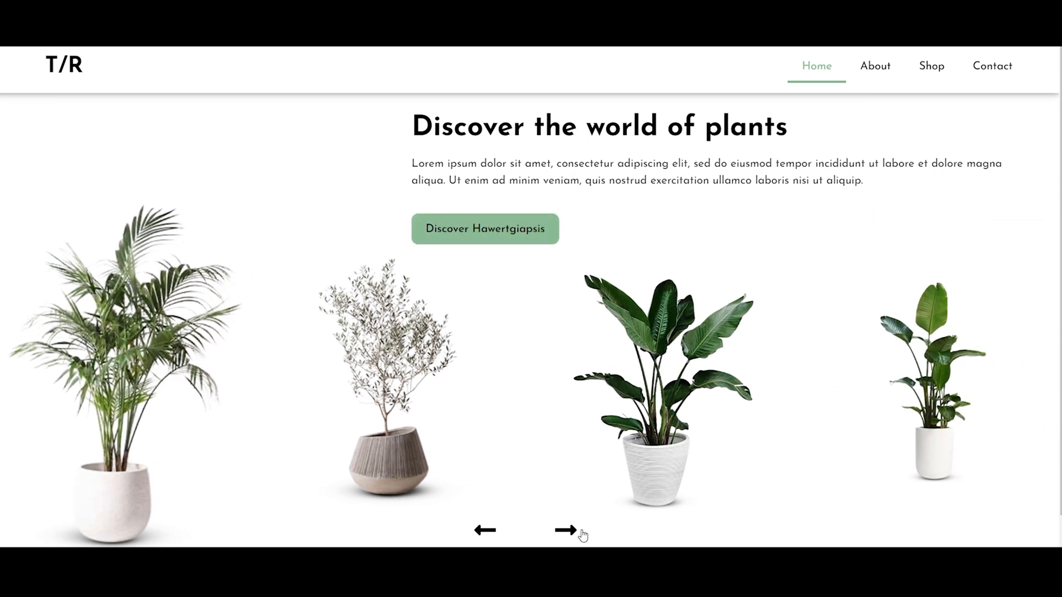
pyautogui.click(558, 529)
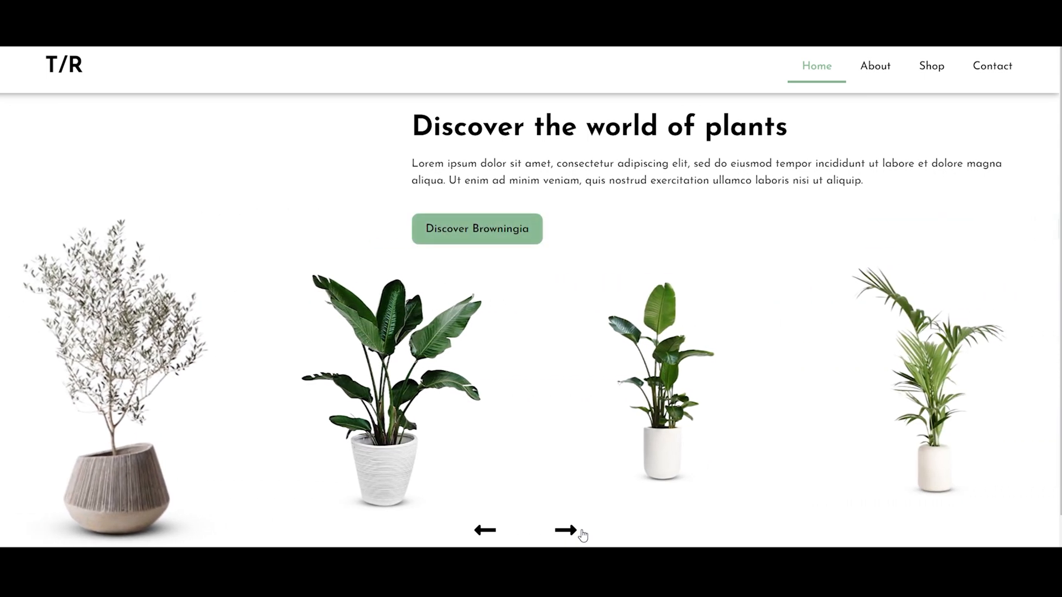
pyautogui.click(557, 529)
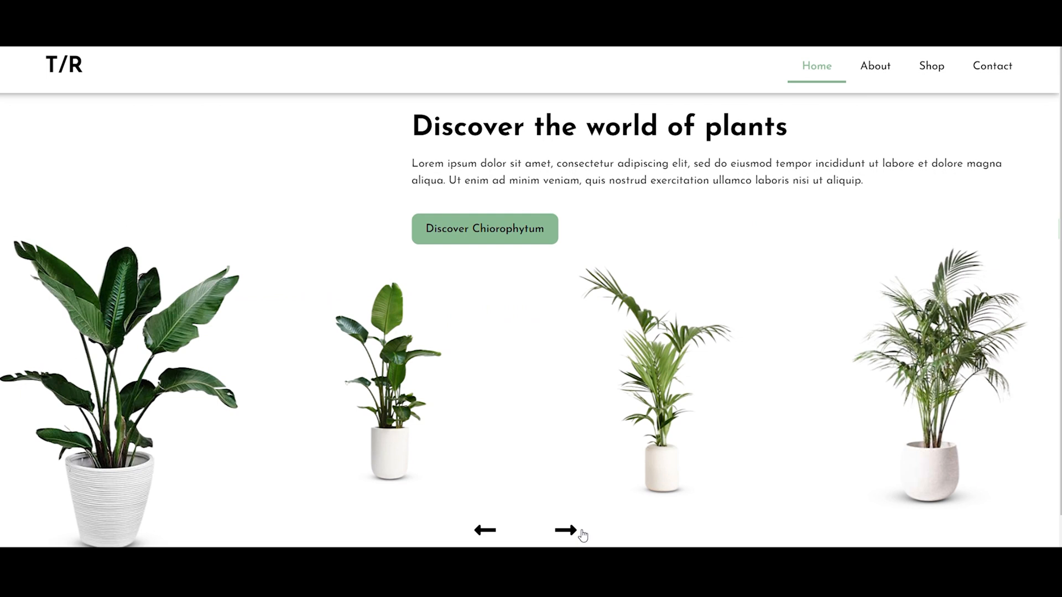
pyautogui.click(559, 530)
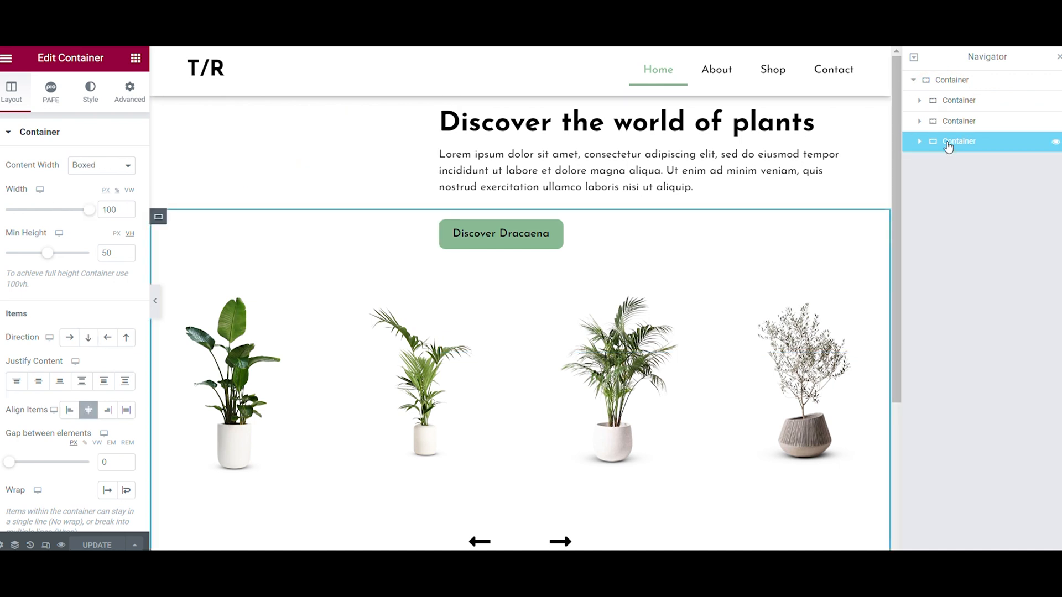
# Expand the page containers in the Navigator and select the content slider and plant image carousel.
pyautogui.click(963, 182)
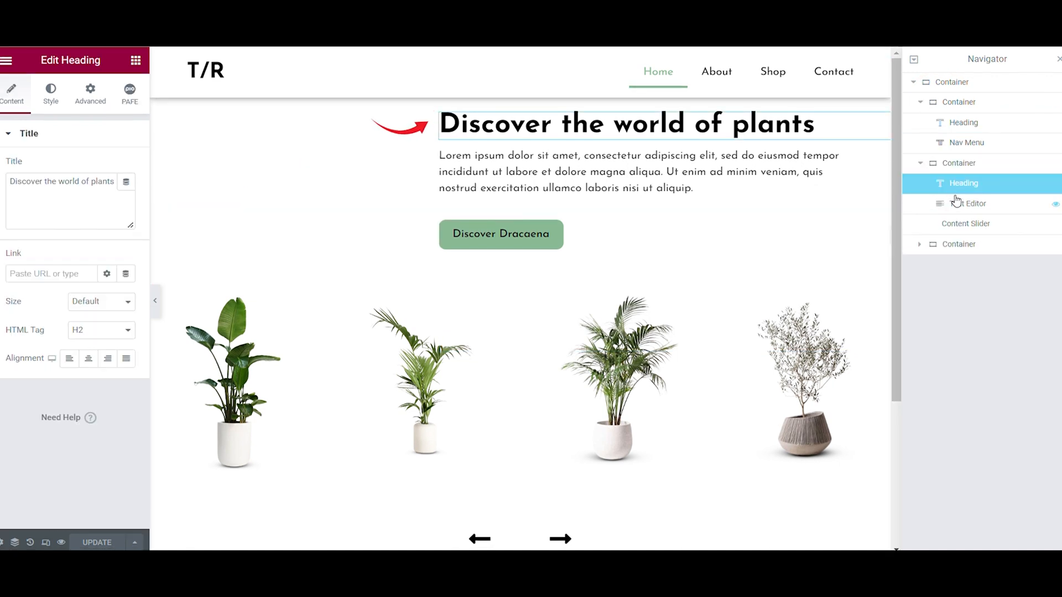
pyautogui.click(964, 224)
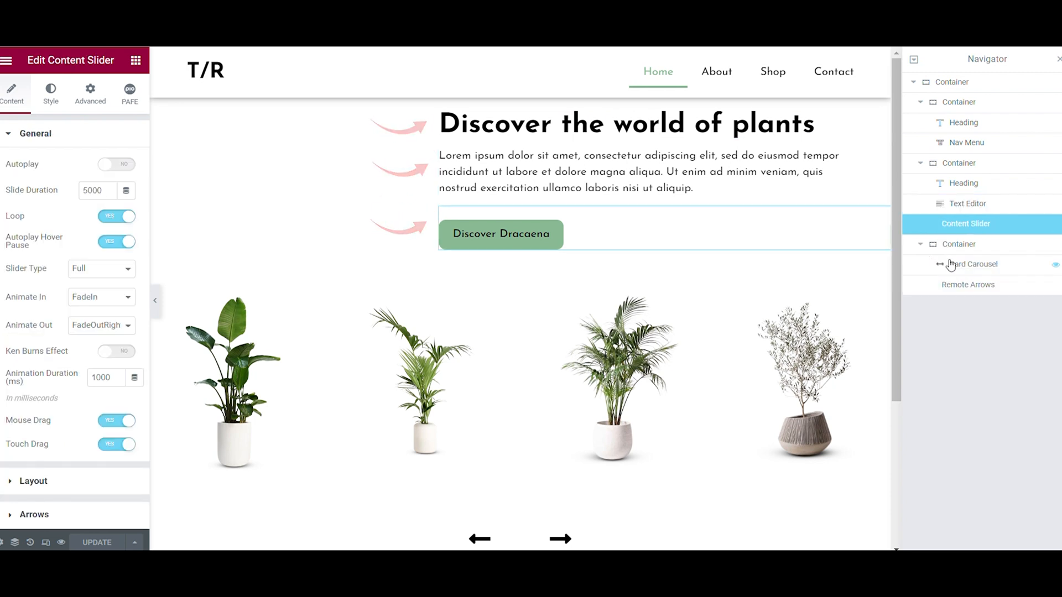
pyautogui.click(968, 284)
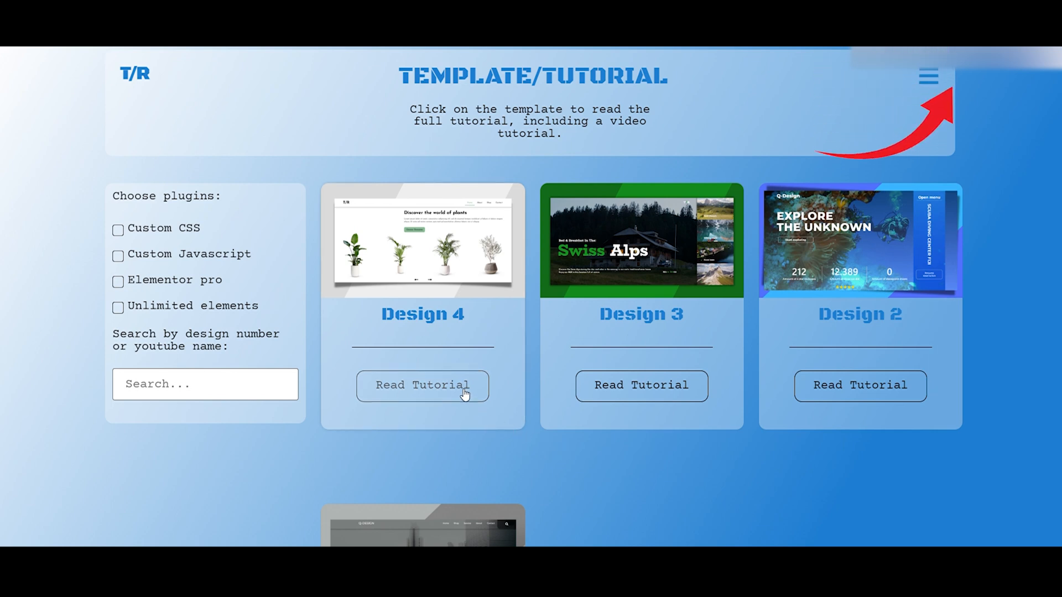
# Open the Design 4 tutorial listing Unlimited Elements and Elementor Pro as used plugins.
pyautogui.click(422, 386)
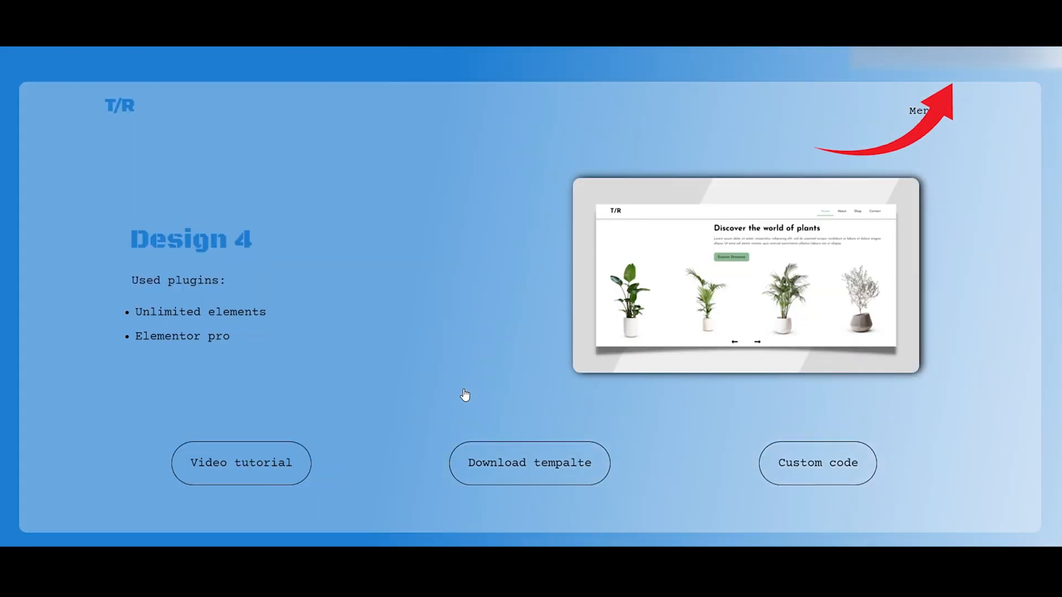
pyautogui.click(528, 464)
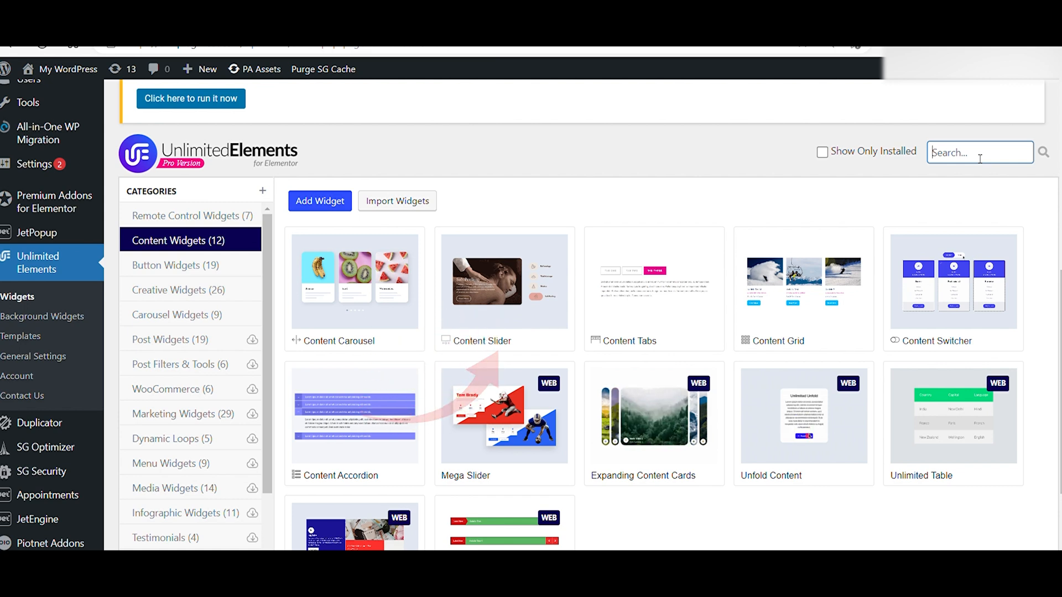
# Show the Remote Control widgets in the library and search for 'card'.
pyautogui.click(189, 216)
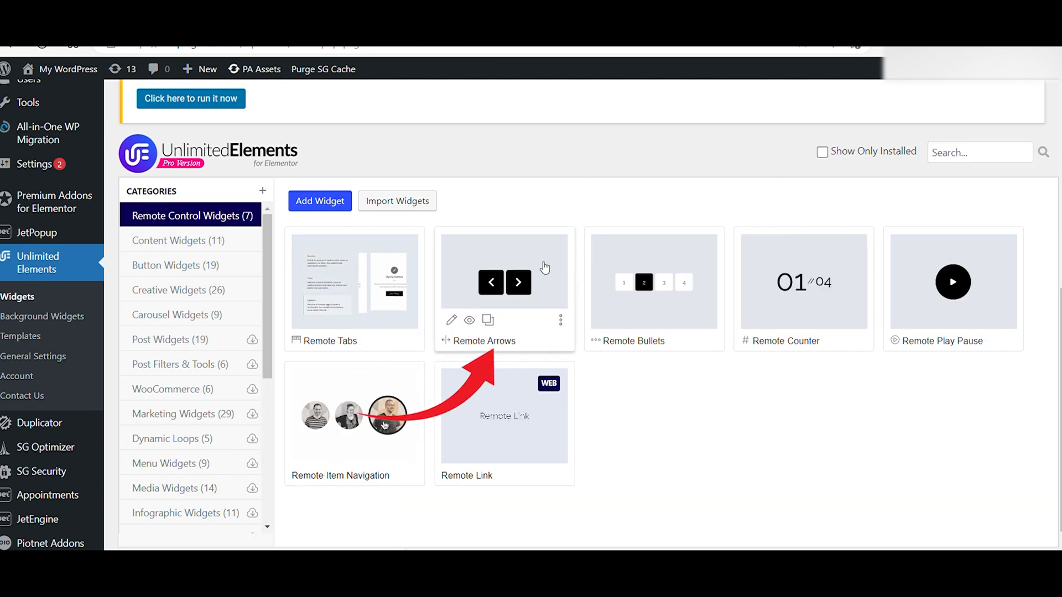
pyautogui.write('card')
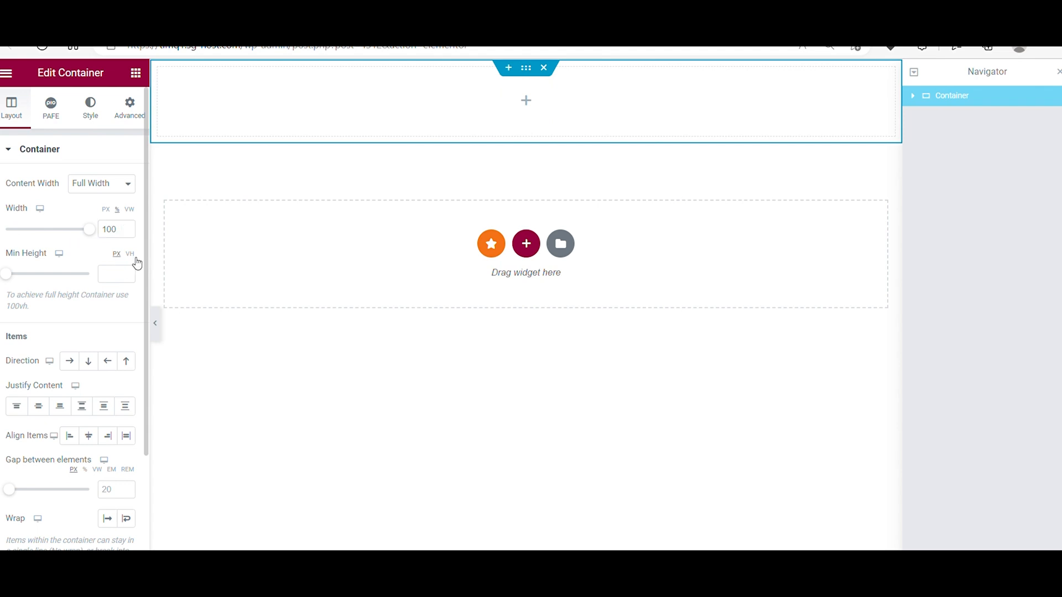
# Make the outer container 100vh tall with a vertical column direction and gap 0.
pyautogui.click(88, 361)
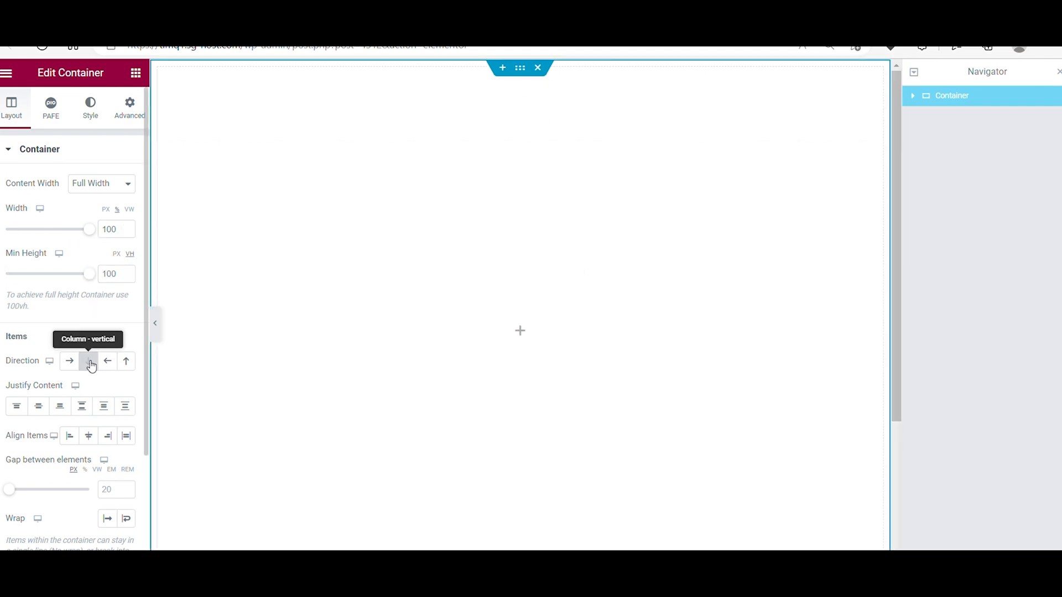
pyautogui.click(89, 361)
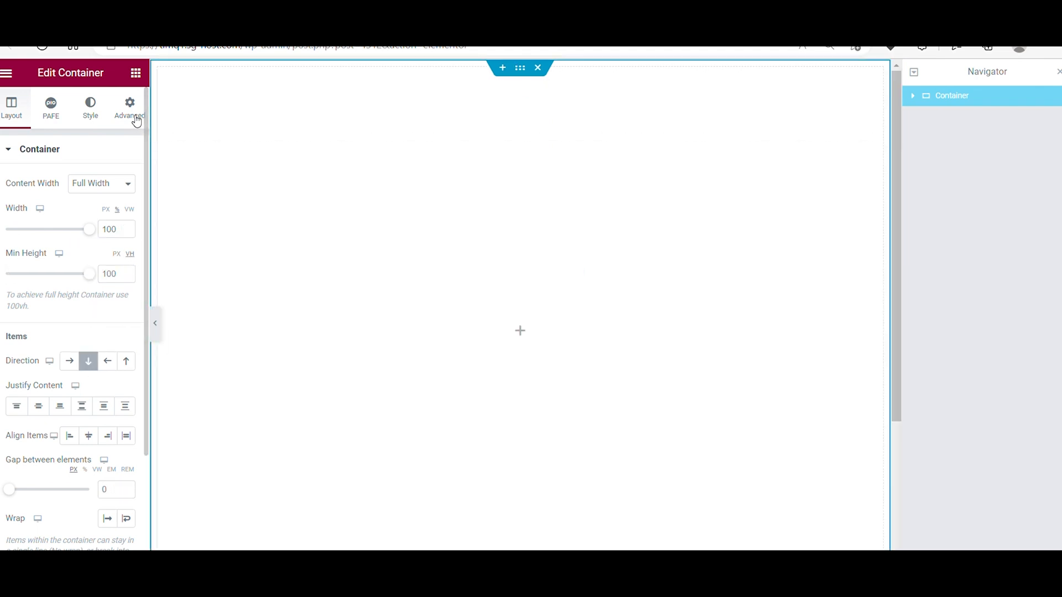
pyautogui.click(129, 107)
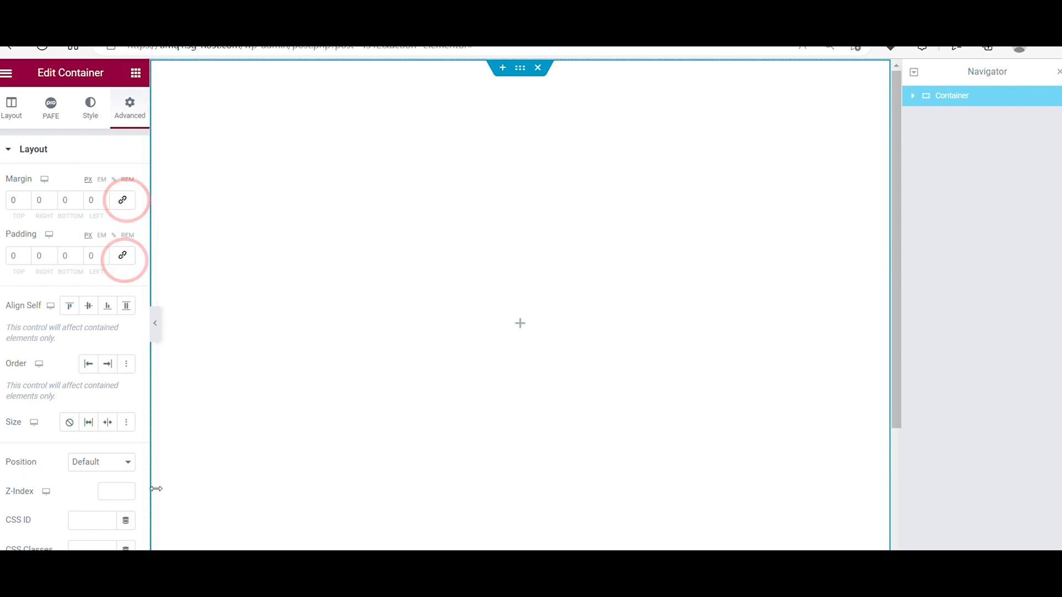
# Add an inner full-width header container, 10vh high, laid out as a row with space-between.
pyautogui.click(11, 107)
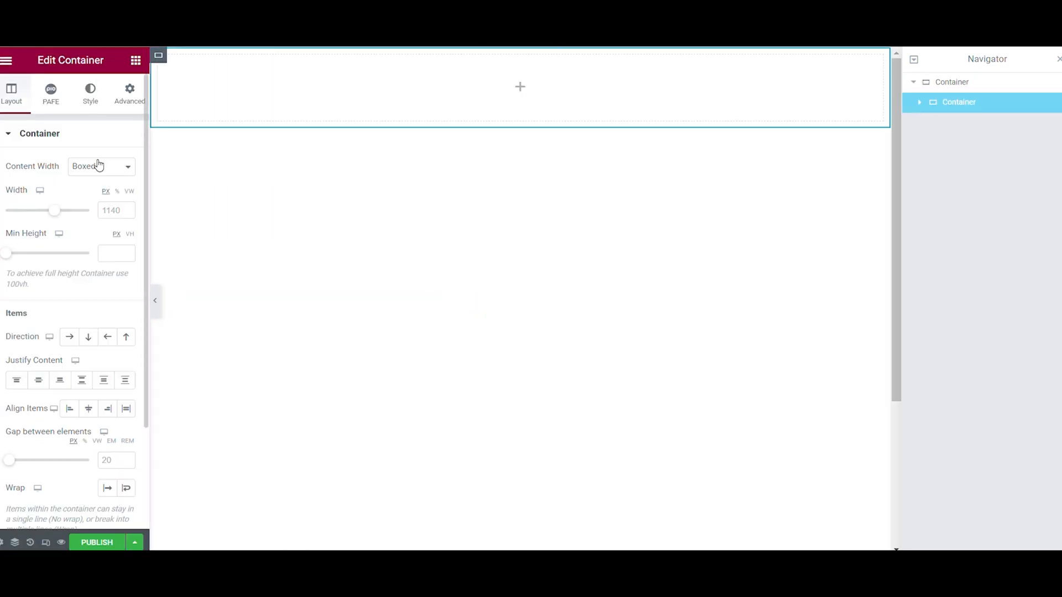
pyautogui.click(101, 166)
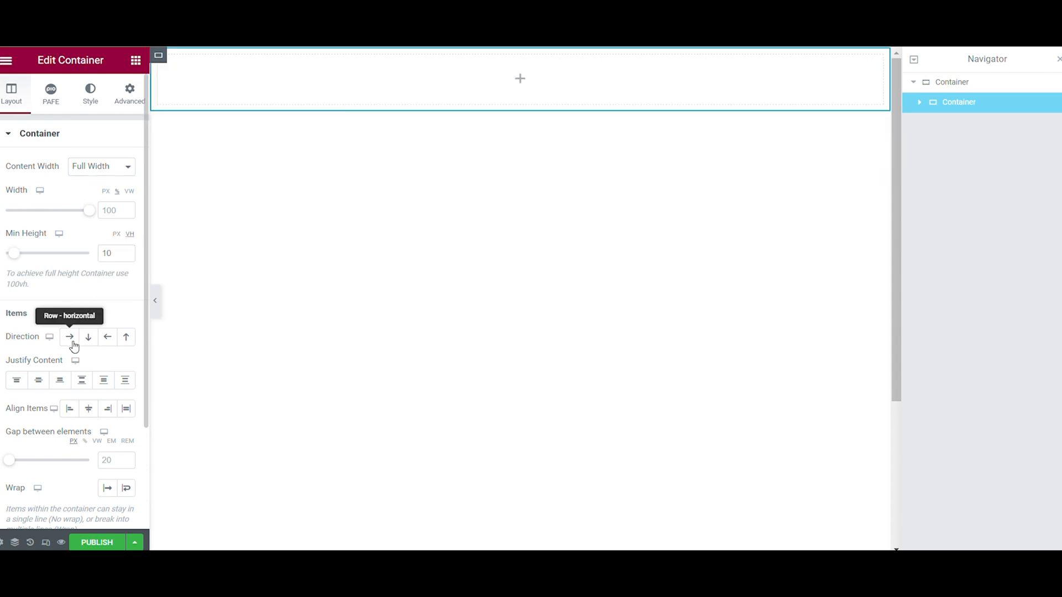
pyautogui.click(69, 336)
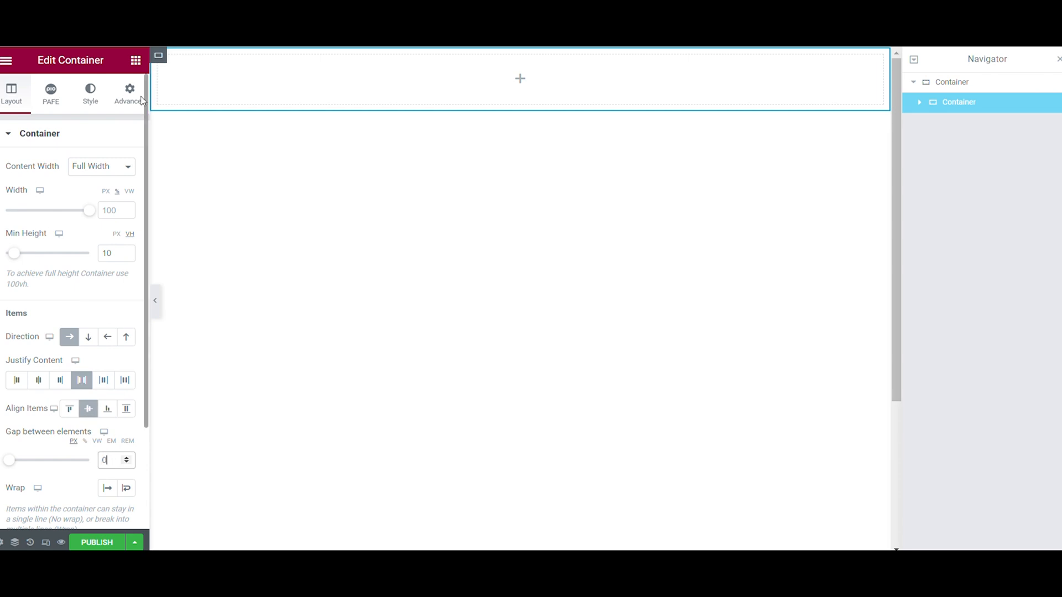
pyautogui.click(128, 91)
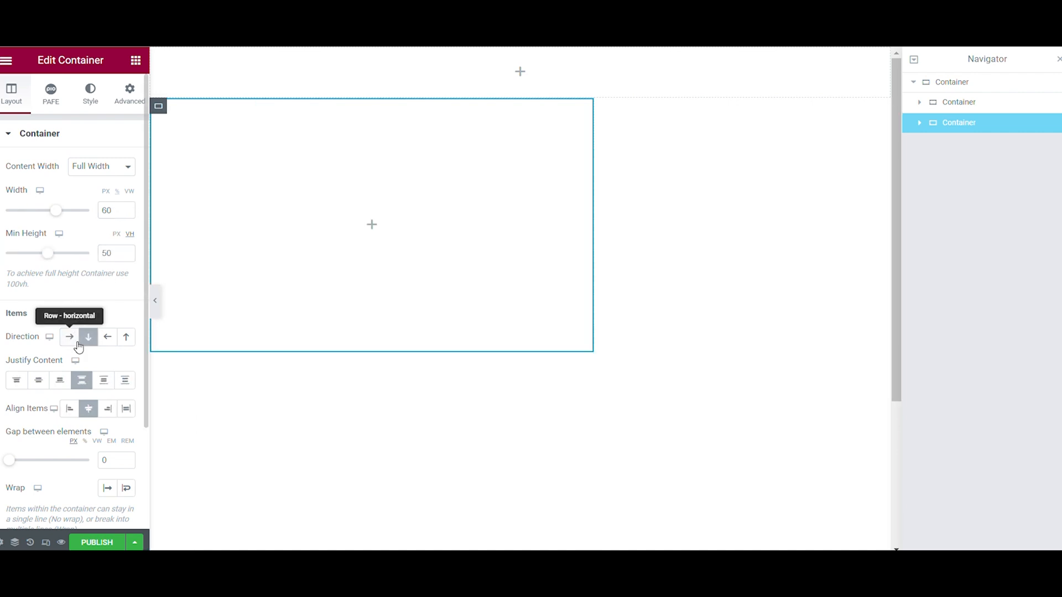
# Give the second container width 60, min height 50, align-self end, top padding 2 and z-index 9.
pyautogui.click(17, 379)
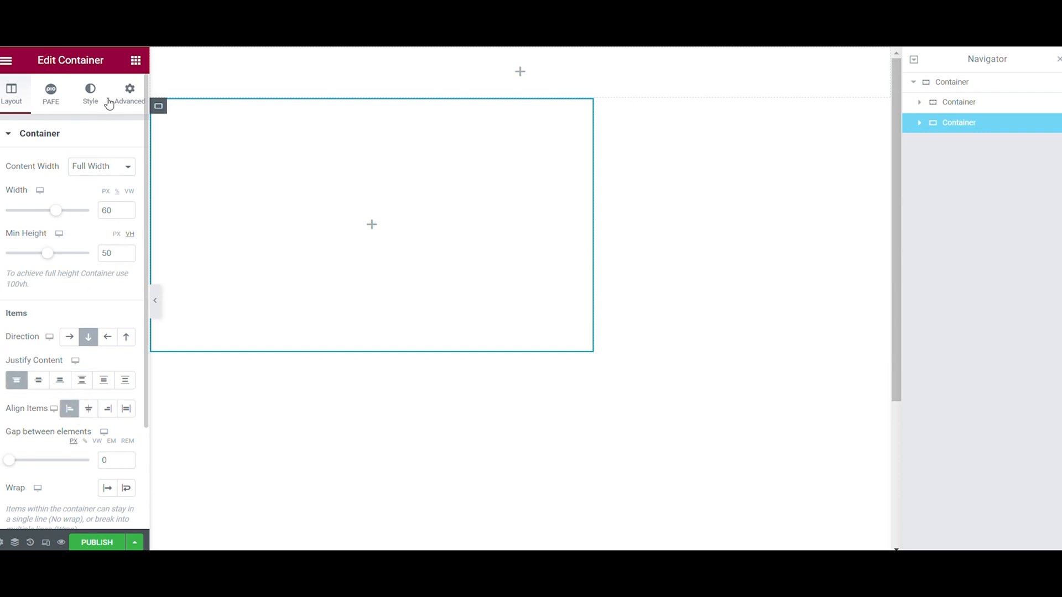
pyautogui.click(130, 92)
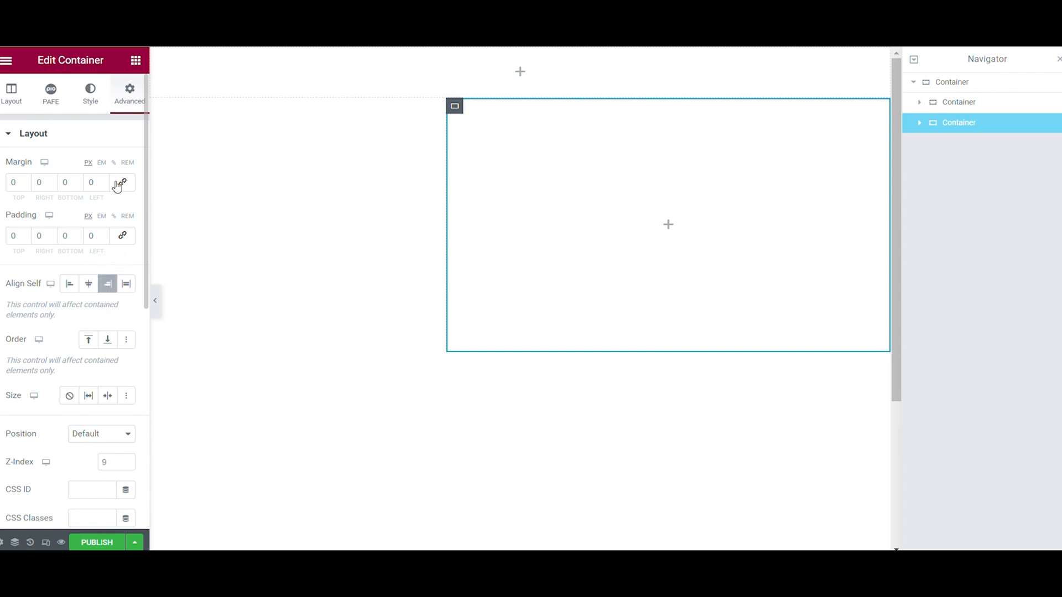
pyautogui.click(19, 236)
pyautogui.write('2')
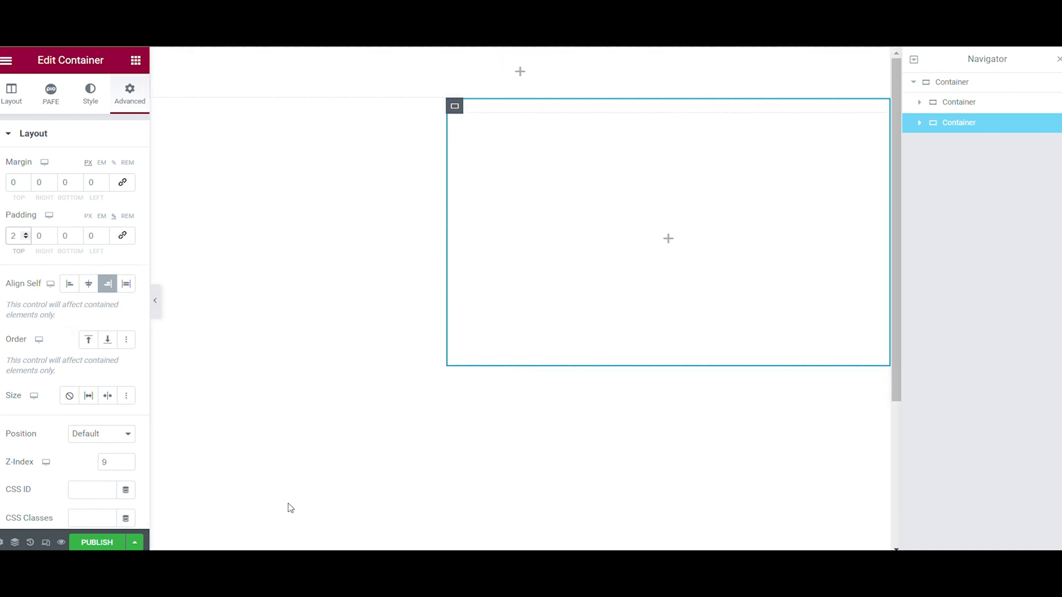
pyautogui.click(14, 235)
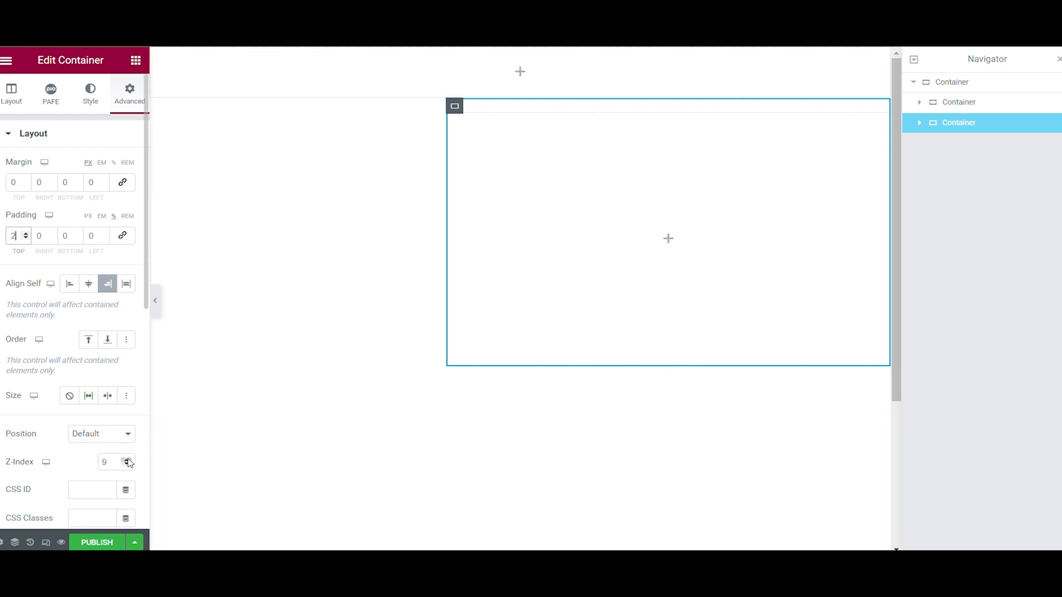
pyautogui.click(126, 462)
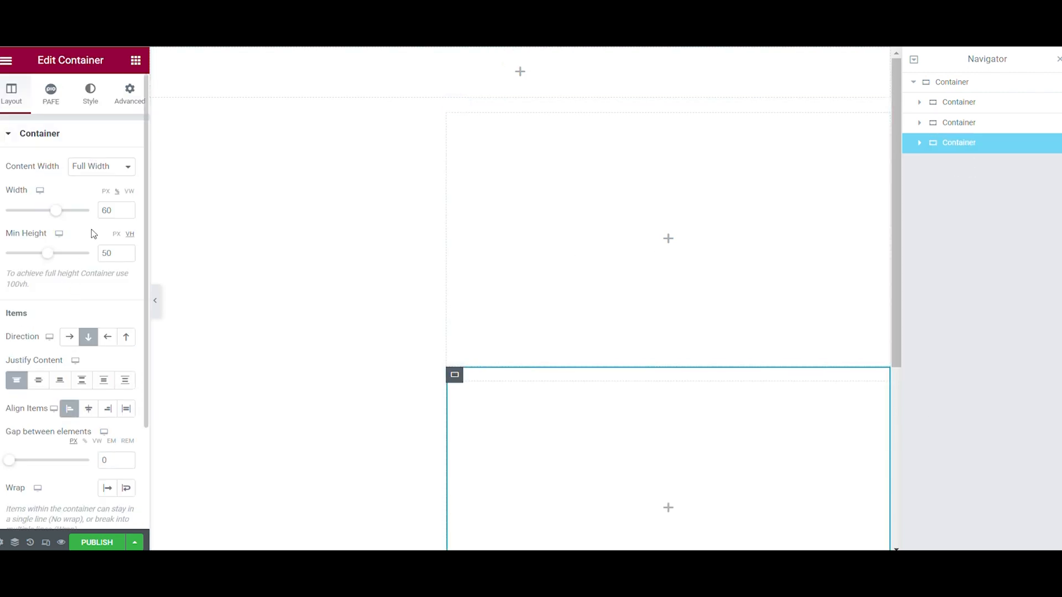
# Make the new container width 100 with centred contents, align-self center, z-index 10 and fixed position.
pyautogui.write('100')
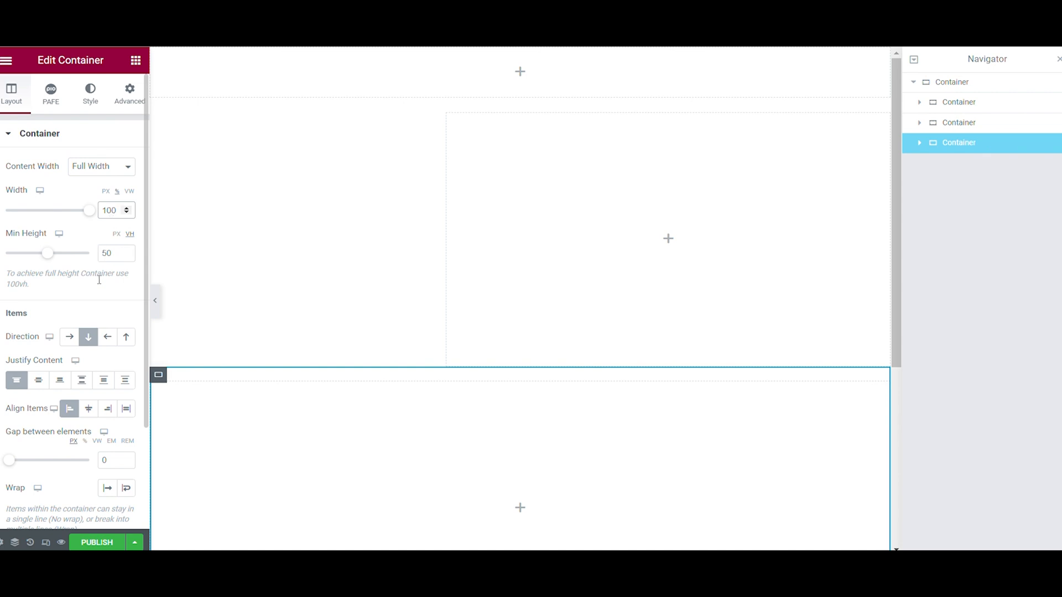
pyautogui.moveTo(38, 380)
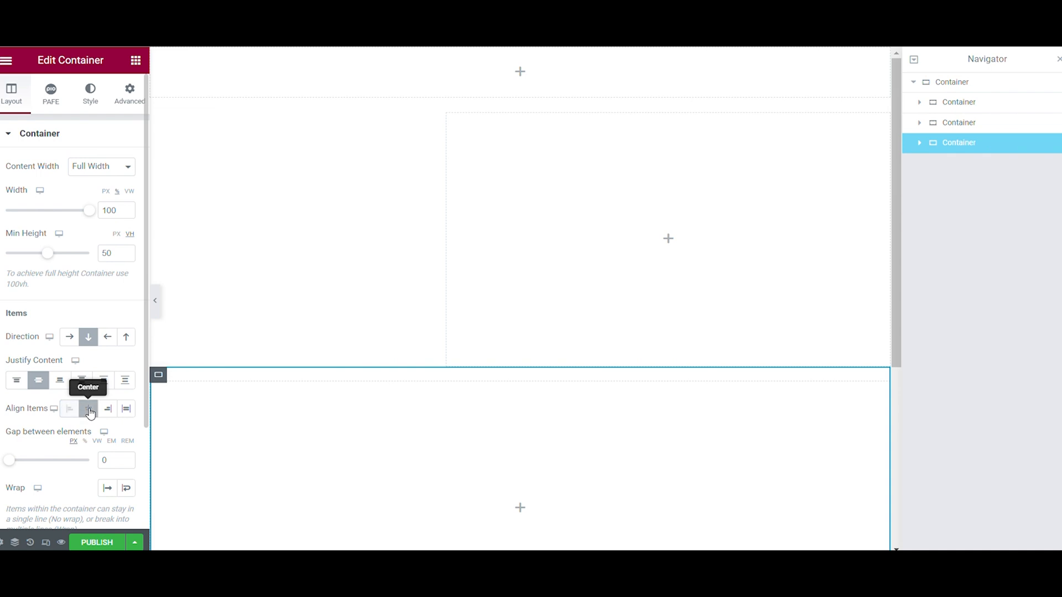
pyautogui.click(128, 93)
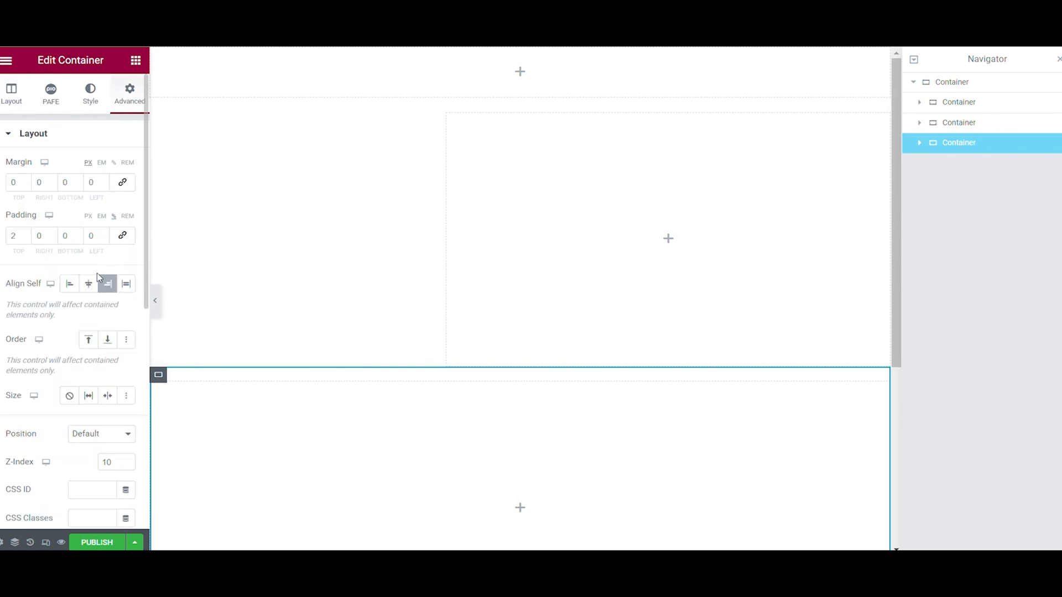
pyautogui.click(89, 285)
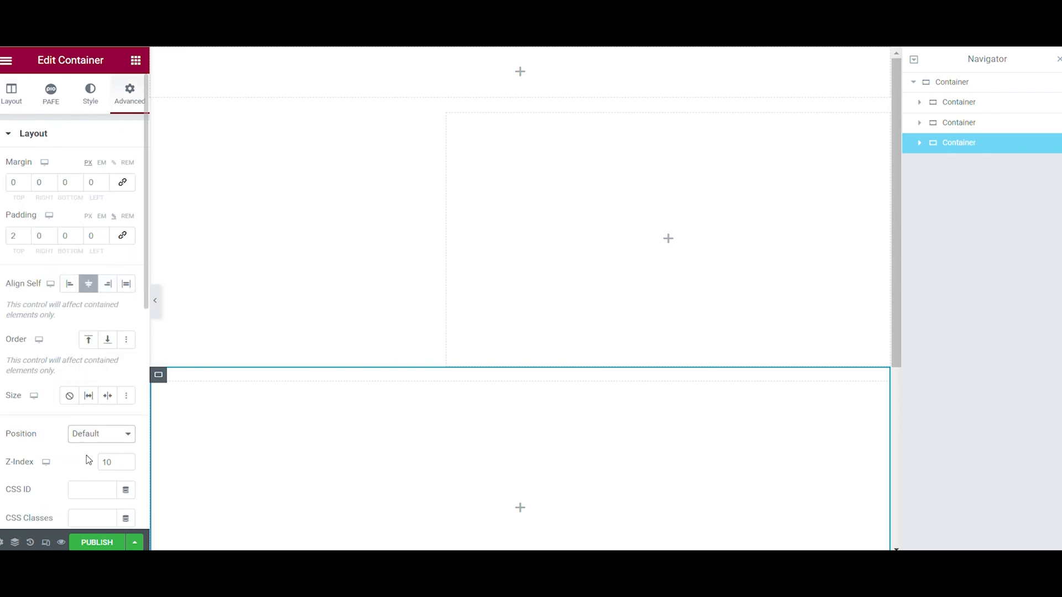
pyautogui.click(101, 434)
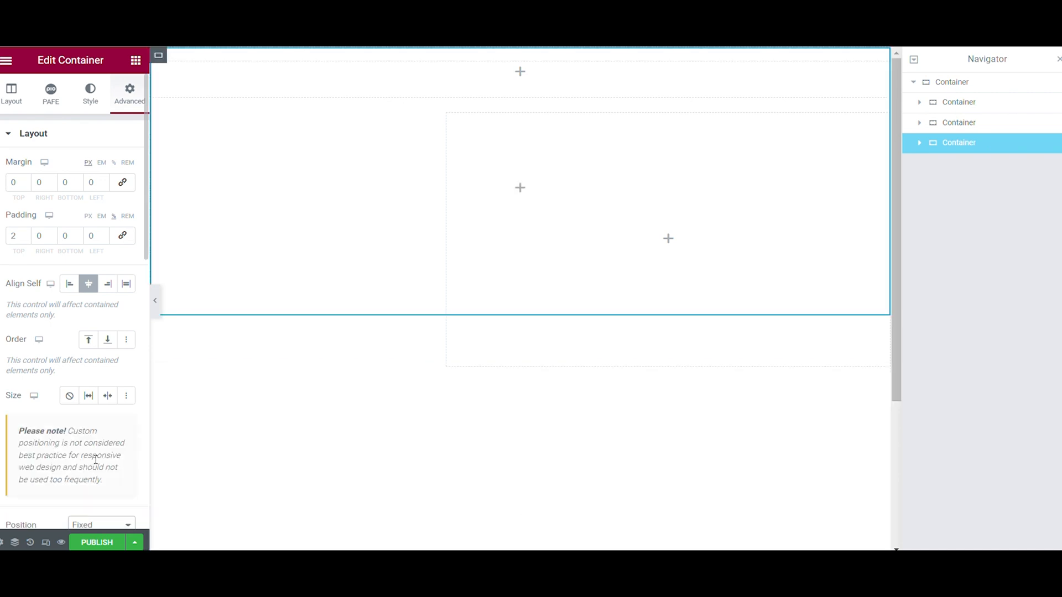
pyautogui.scroll(-3)
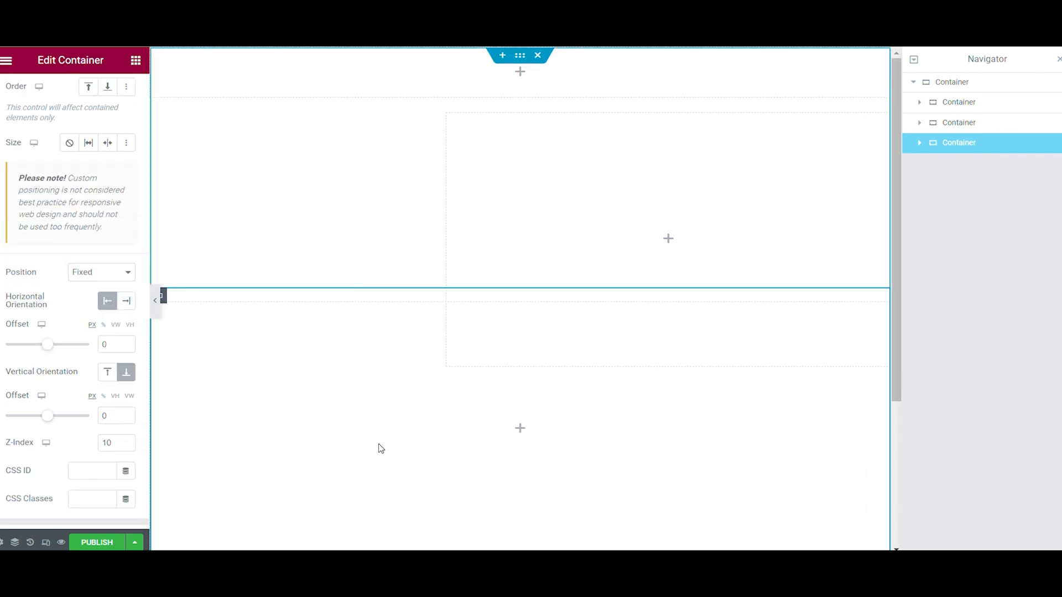
pyautogui.click(126, 445)
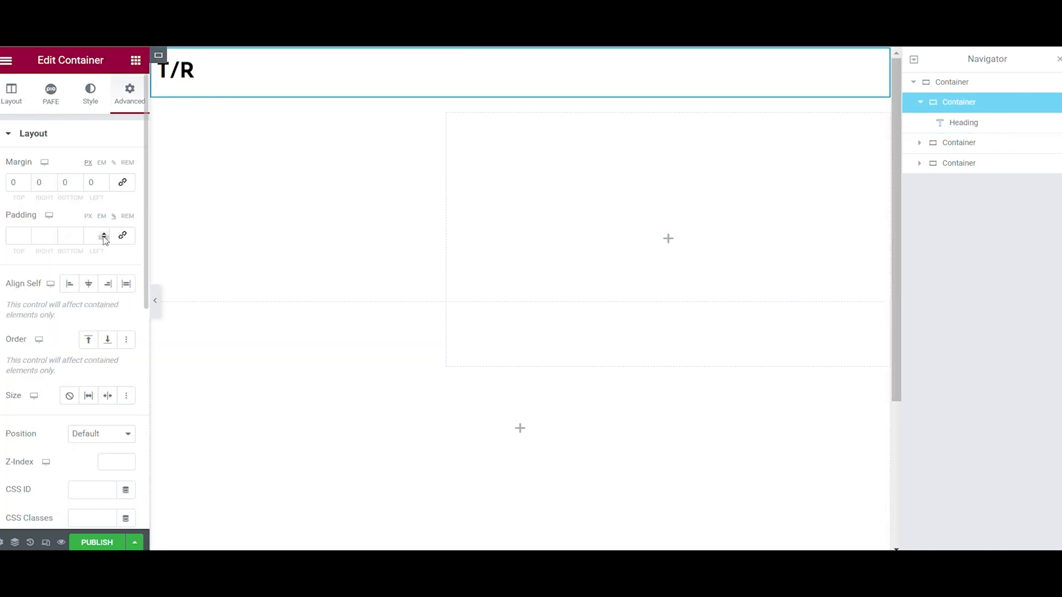
# Style the 'T/R' heading typography, right-align the nav menu and enable the header's box shadow.
pyautogui.write('3')
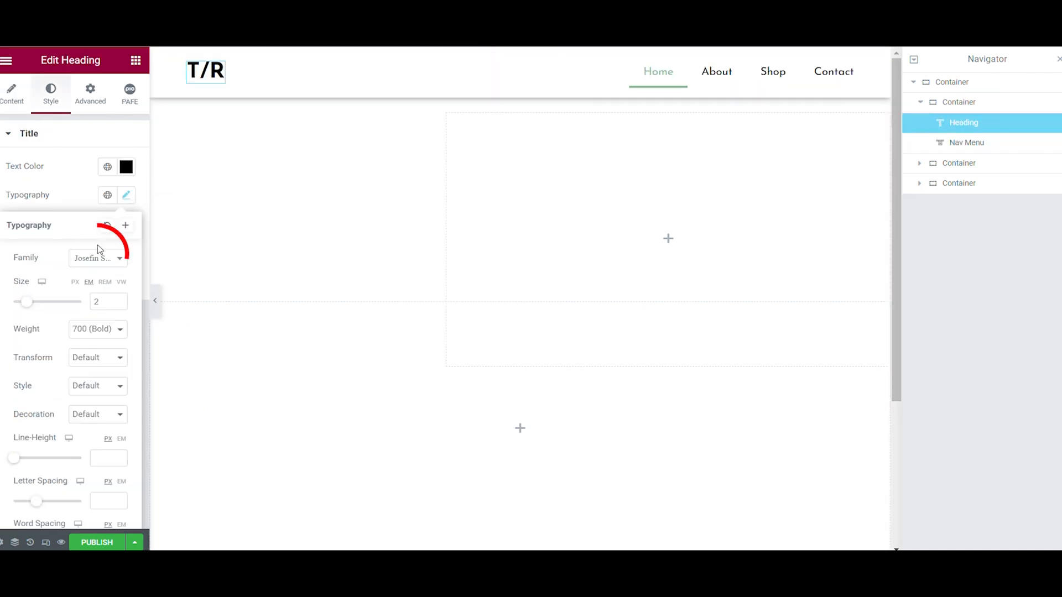
pyautogui.click(966, 143)
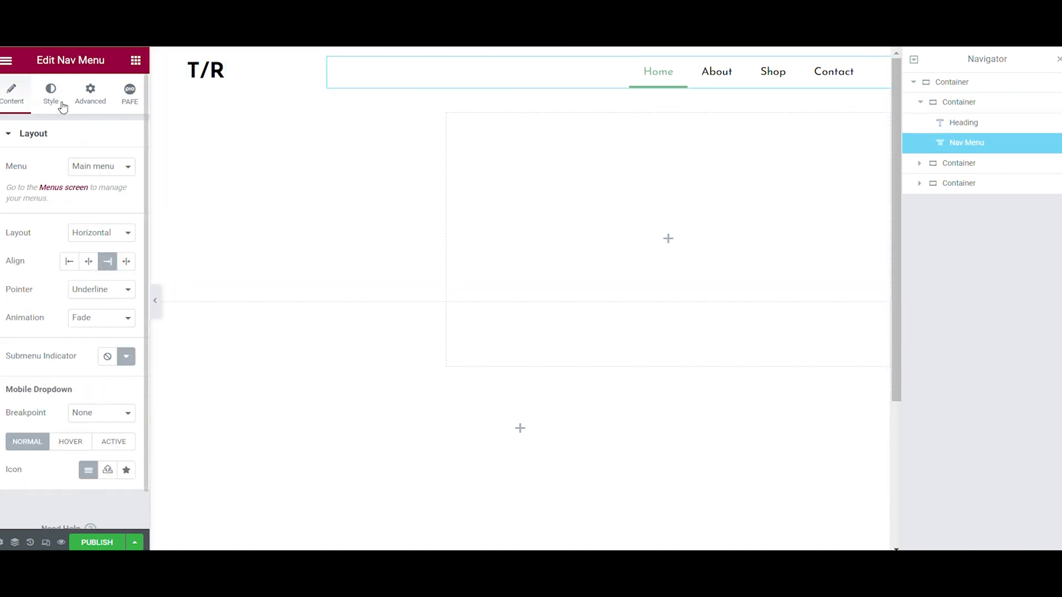
pyautogui.click(50, 92)
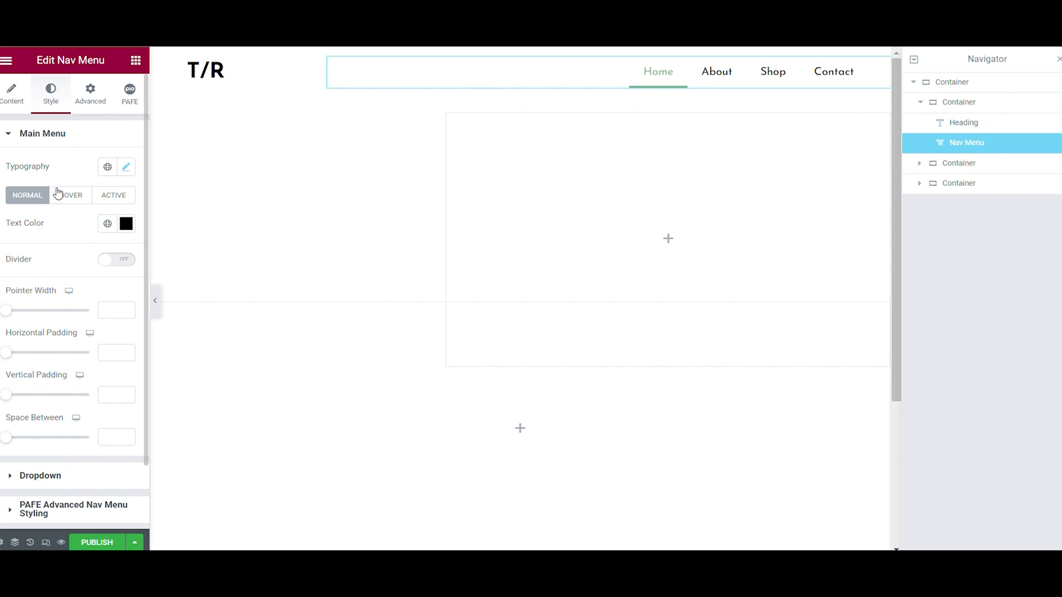
pyautogui.click(71, 195)
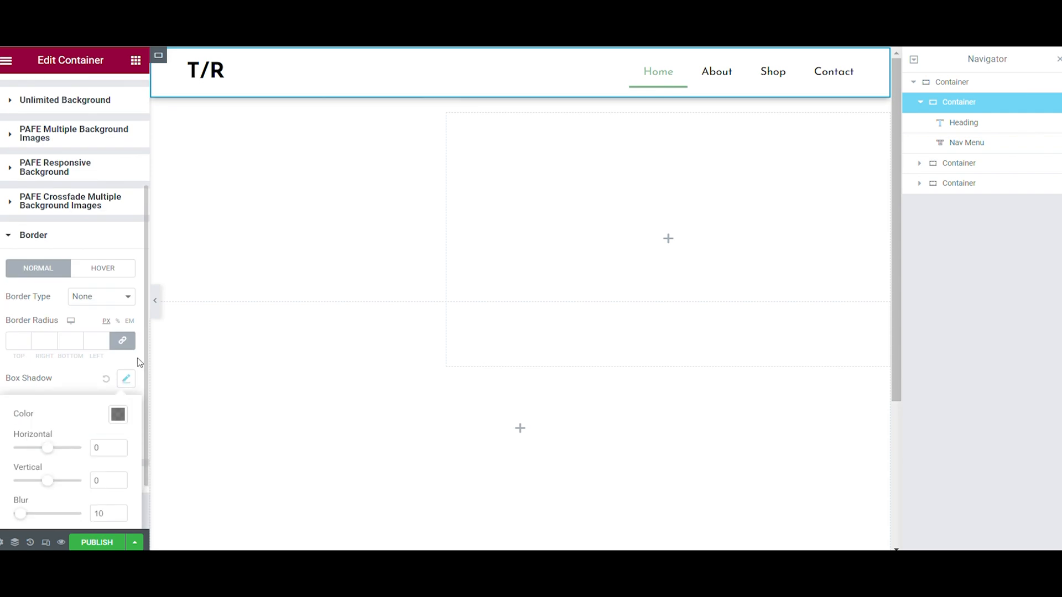
# Paste the 'Discover the world of plants' heading and placeholder text into the right container, then add a Content Slider.
pyautogui.rightClick(667, 239)
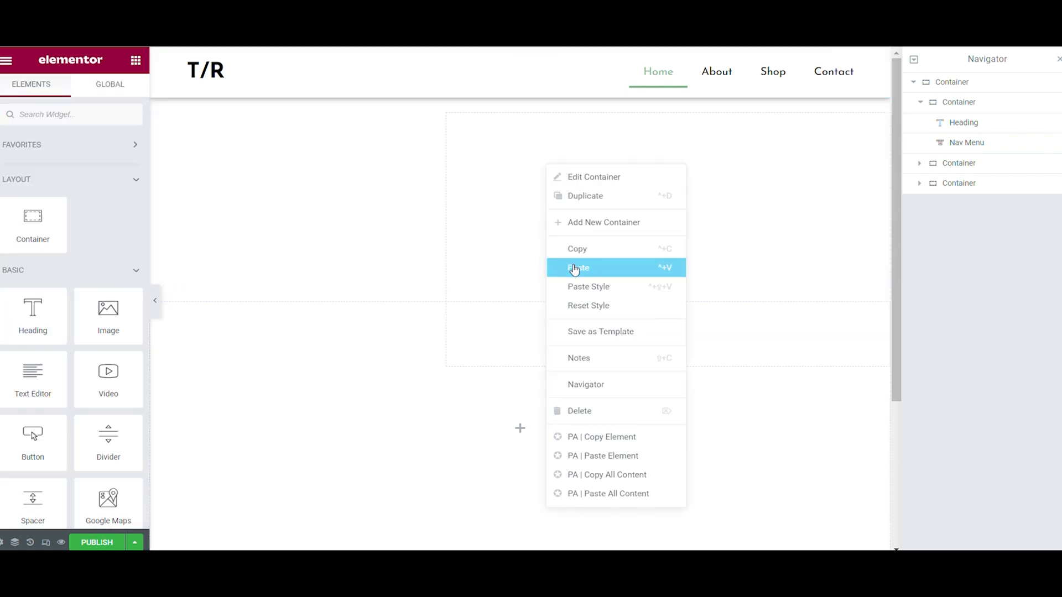
pyautogui.click(578, 267)
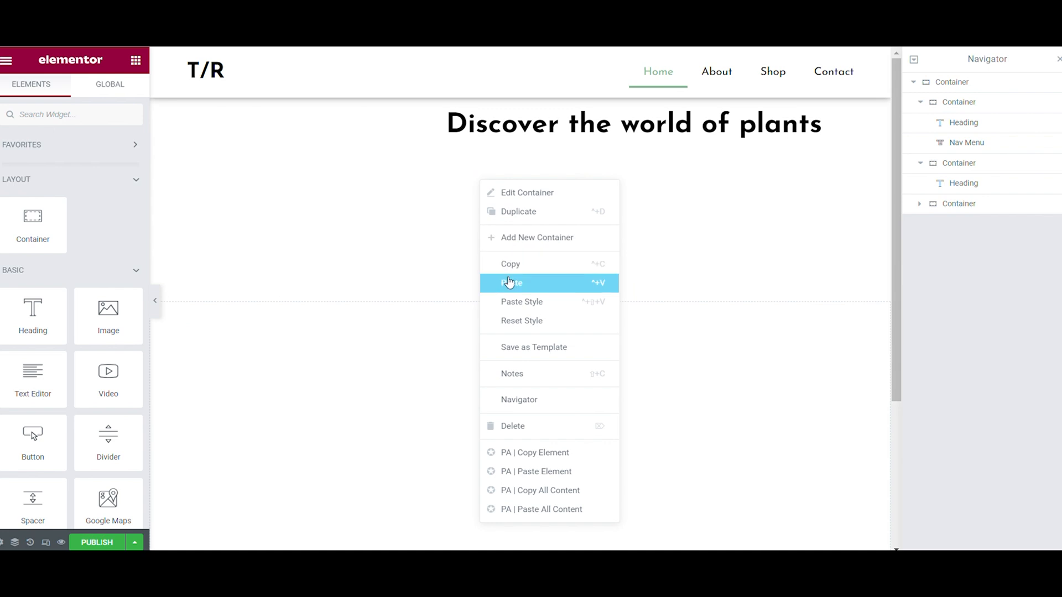
pyautogui.click(511, 282)
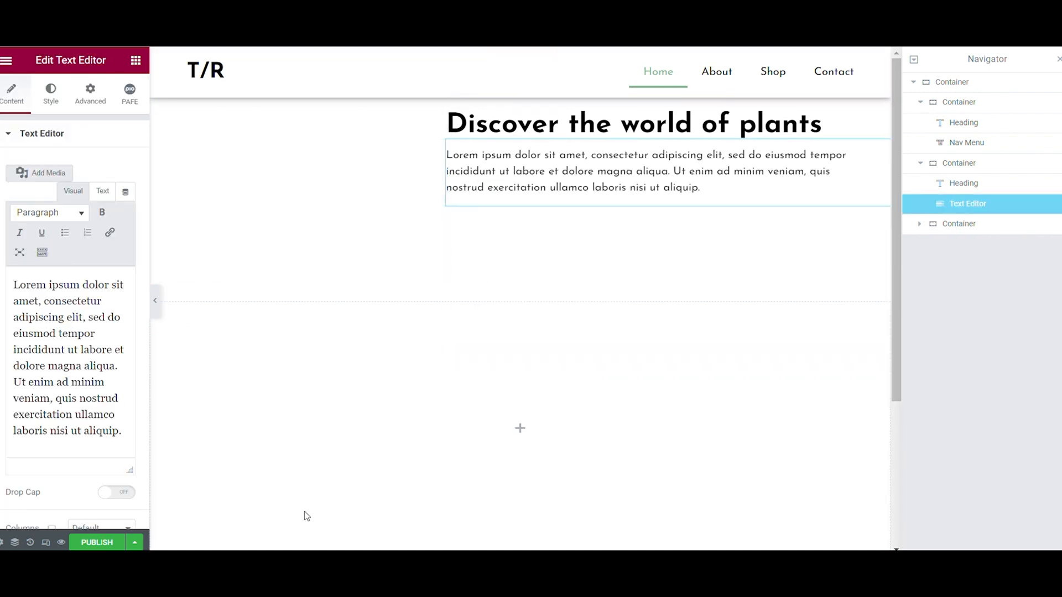
pyautogui.click(135, 59)
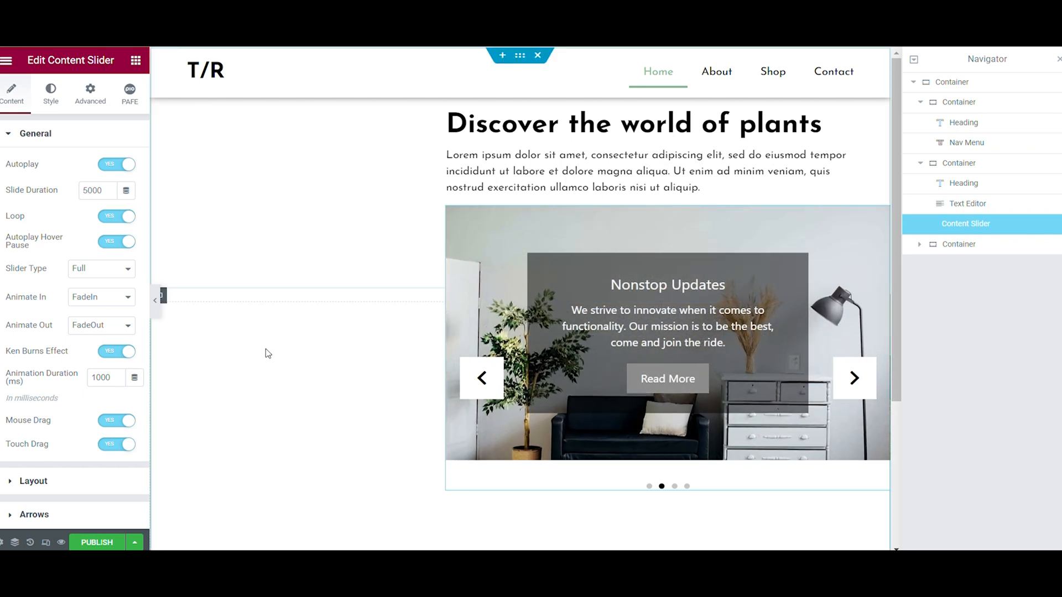
# Turn off the slider's autoplay and Ken Burns effect and set Animate Out to FadeOutRight.
pyautogui.click(116, 163)
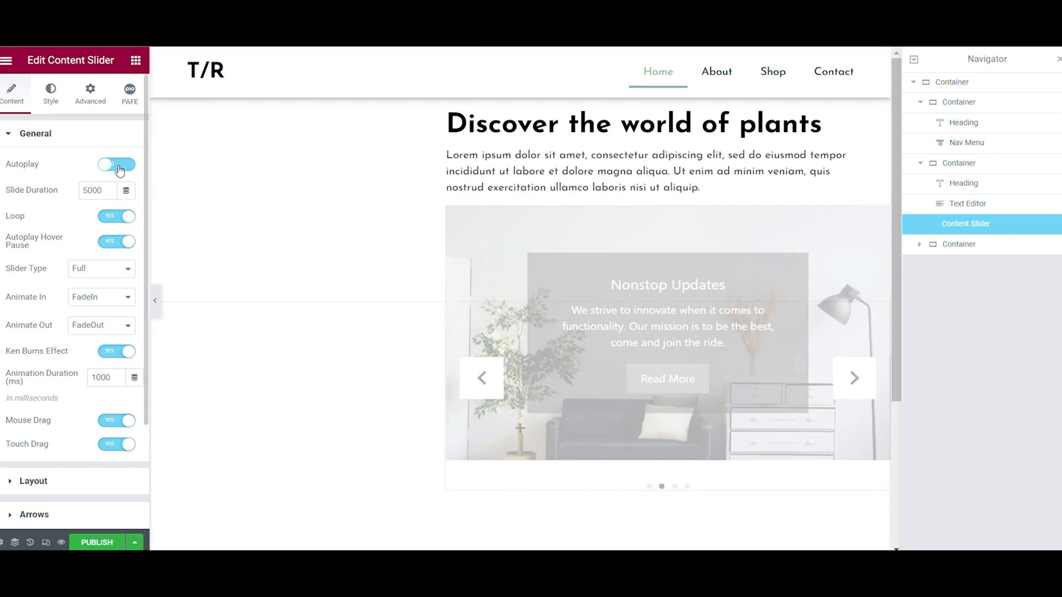
pyautogui.click(116, 164)
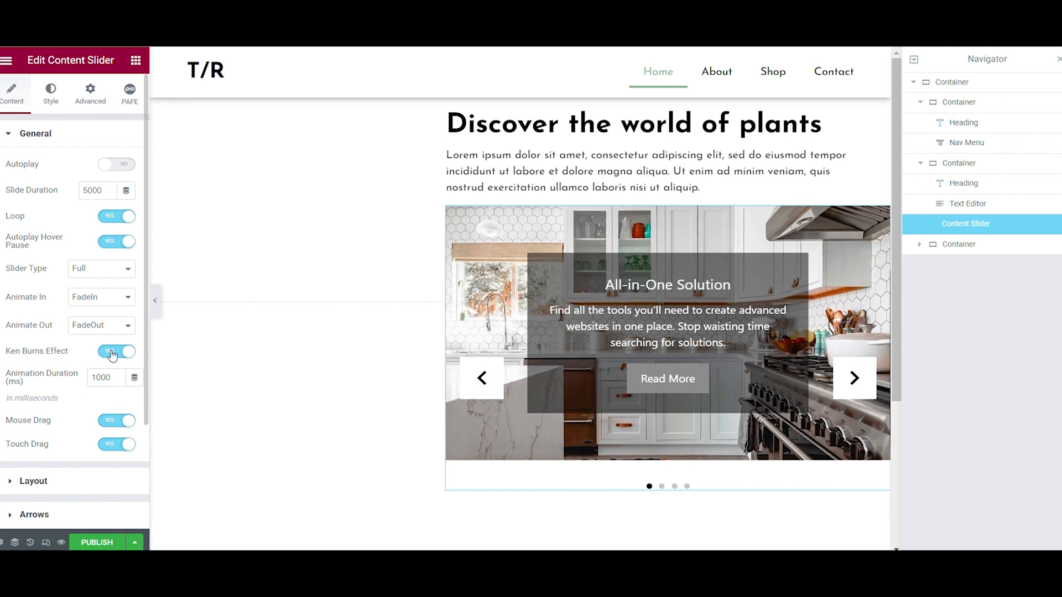
pyautogui.click(116, 352)
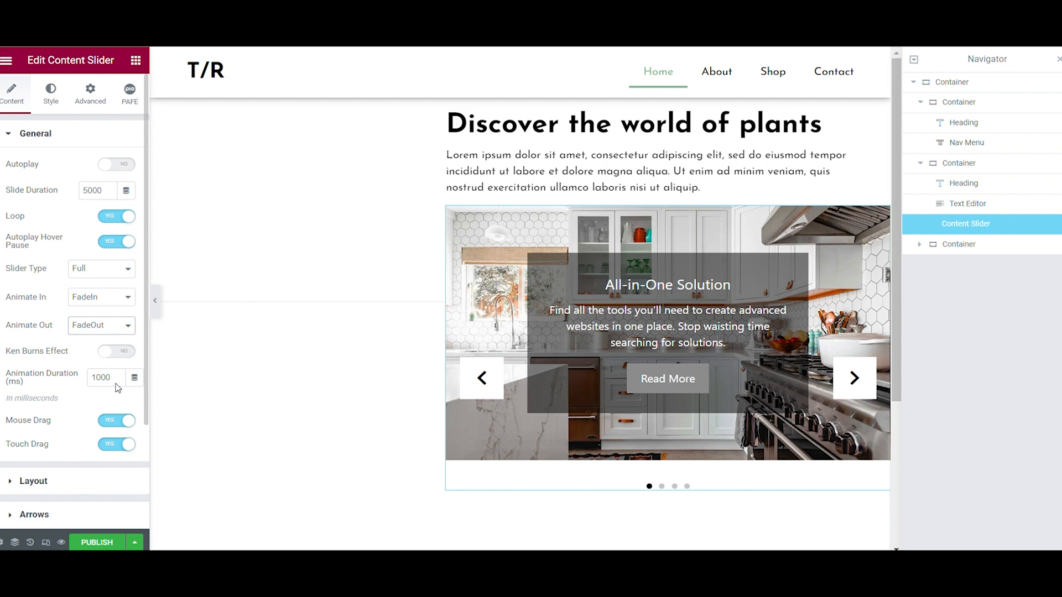
pyautogui.click(101, 325)
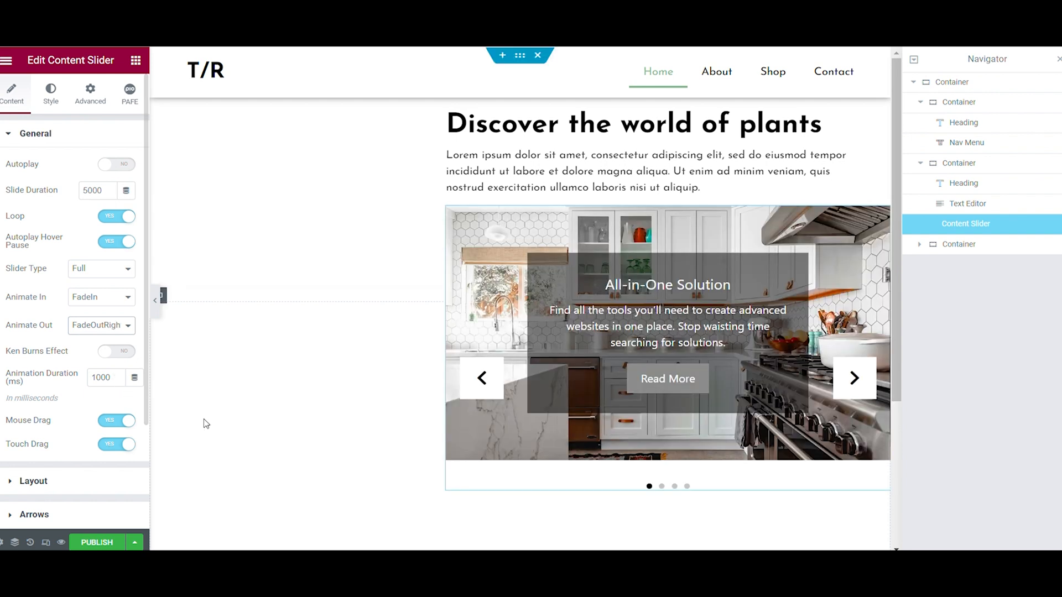
pyautogui.click(35, 134)
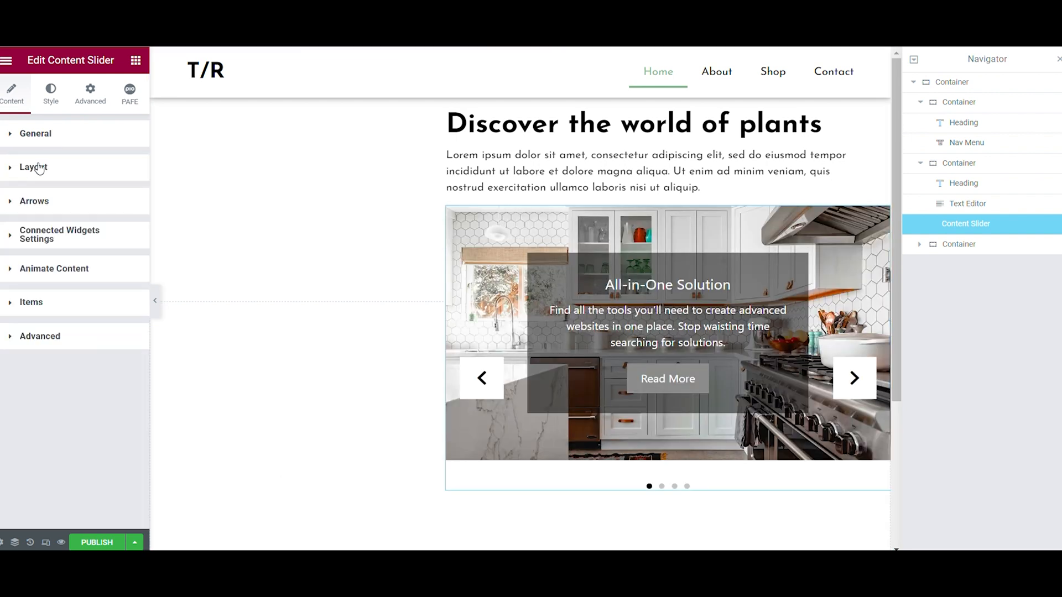
# Enable remote connection in the slider's Connected Widgets settings and drop a Card Carousel into the lower container.
pyautogui.click(32, 167)
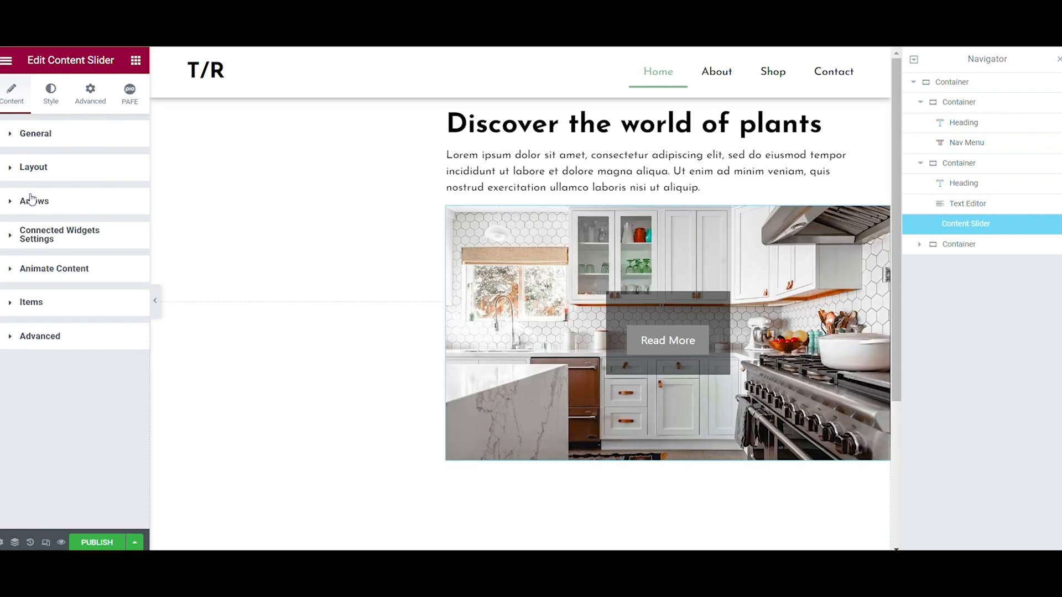
pyautogui.click(58, 235)
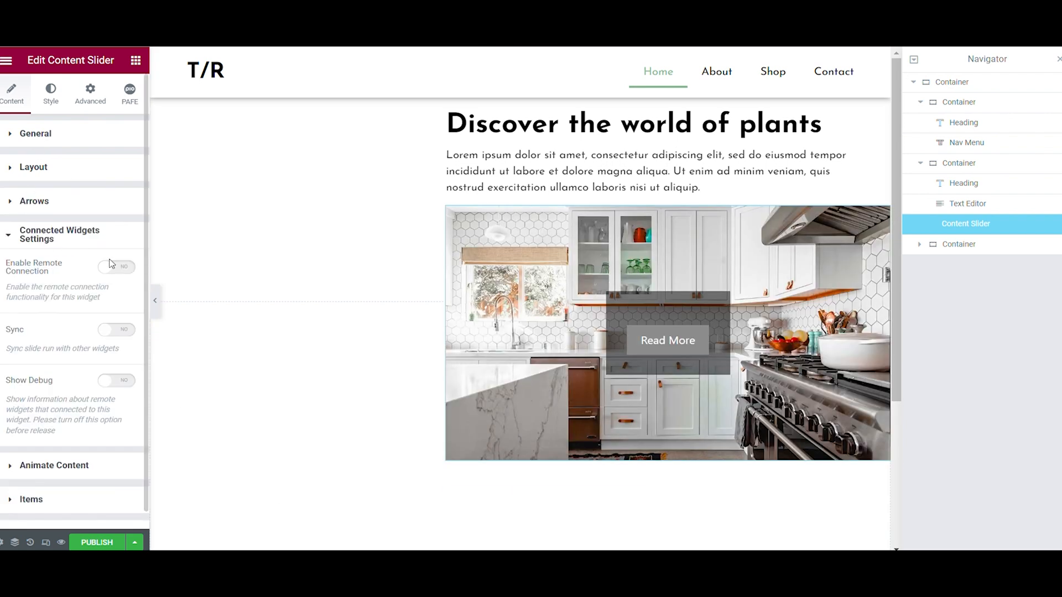
pyautogui.click(116, 266)
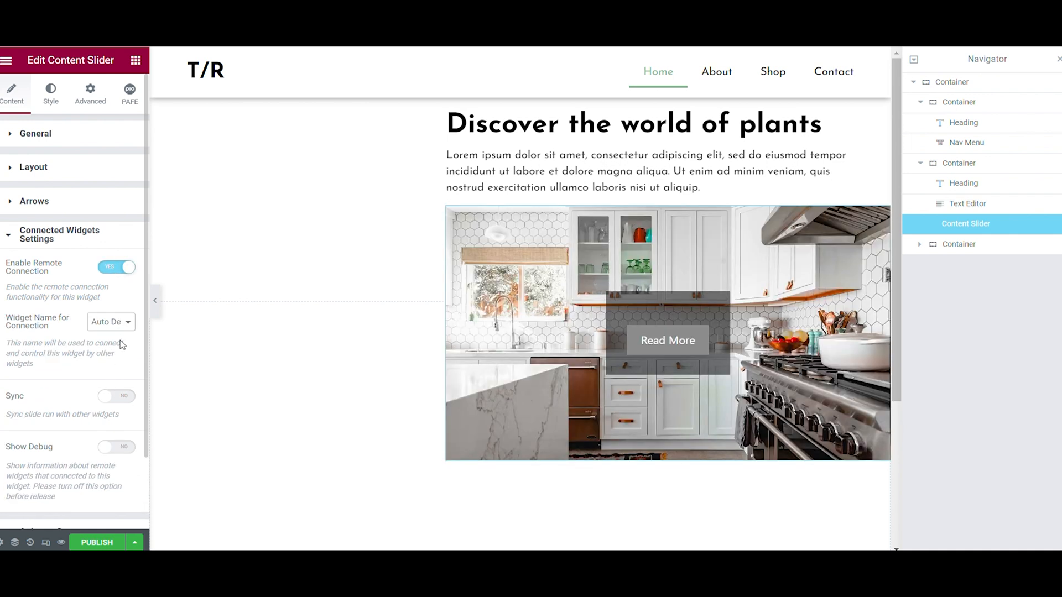
pyautogui.click(116, 395)
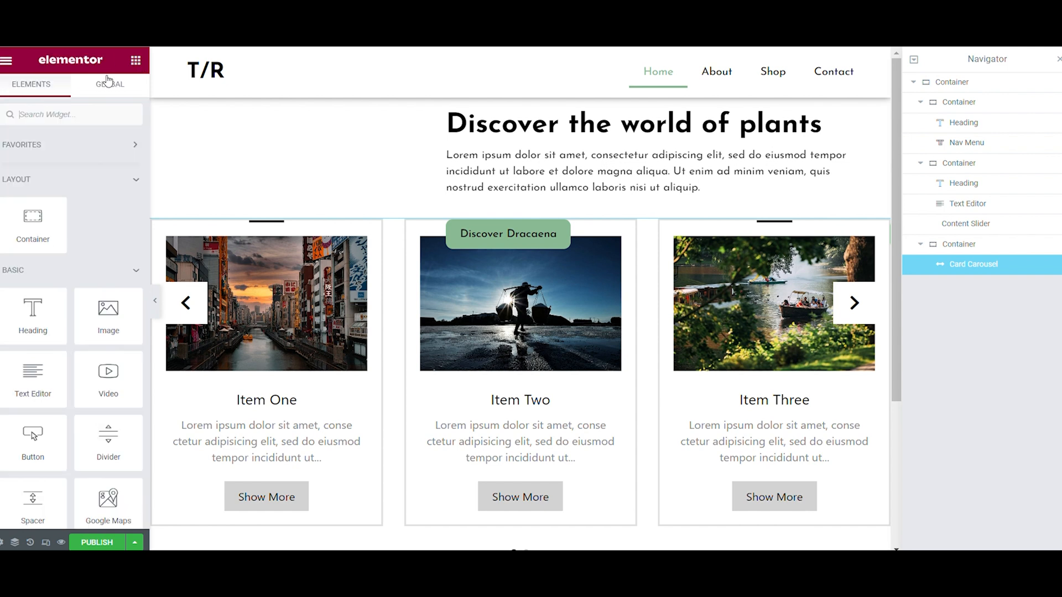
# Add a Remote Arrows widget below the carousel and turn off its arrows, bullets, text and button.
pyautogui.write('remote arr')
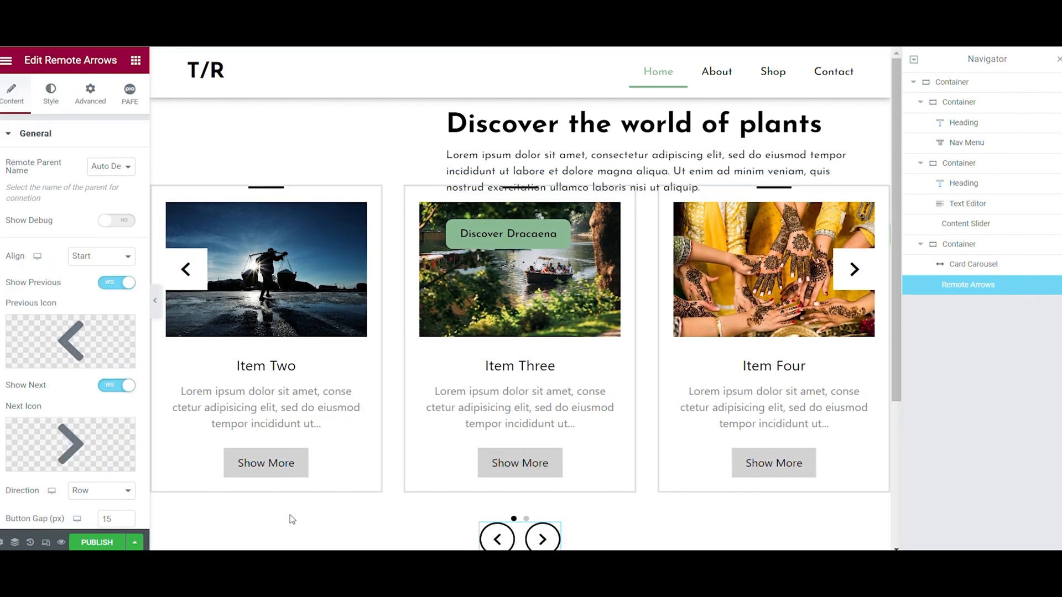
pyautogui.click(970, 264)
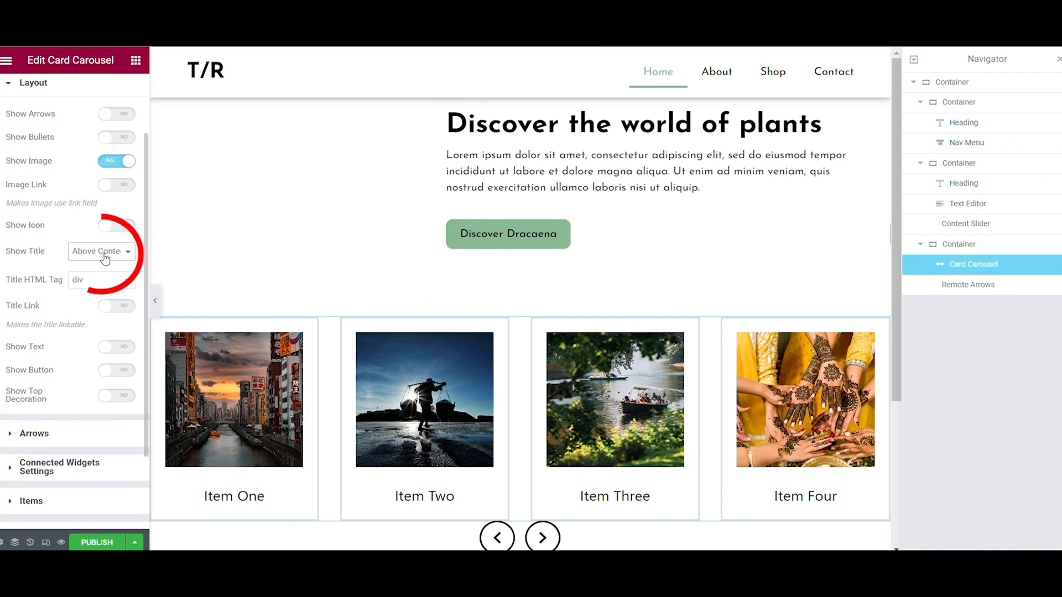
pyautogui.click(101, 251)
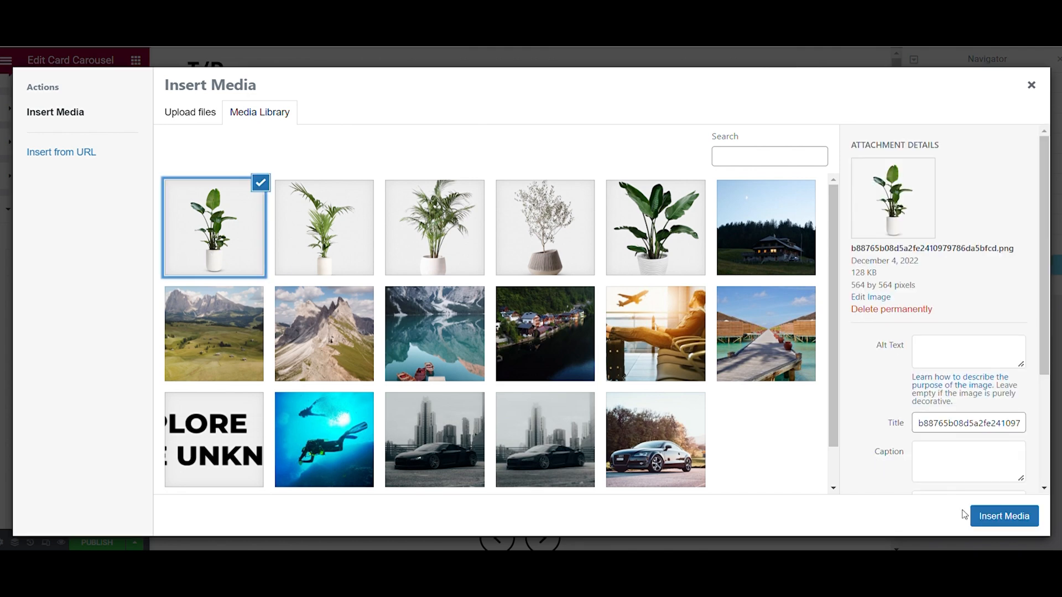
# Insert the plant image into the card, then enable Remote Connection and Sync in group 1.
pyautogui.click(1003, 517)
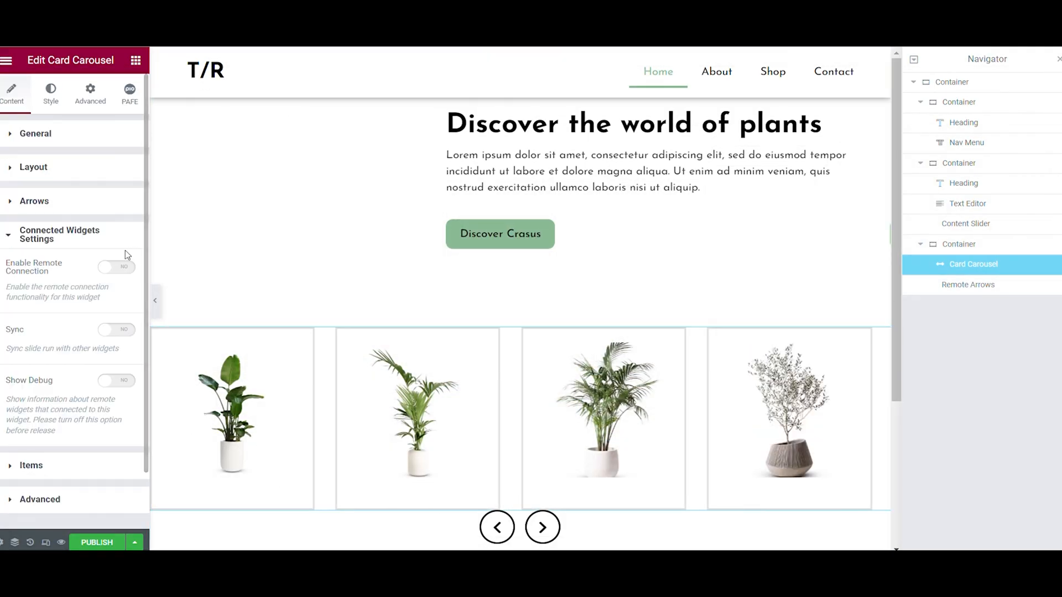
pyautogui.click(116, 266)
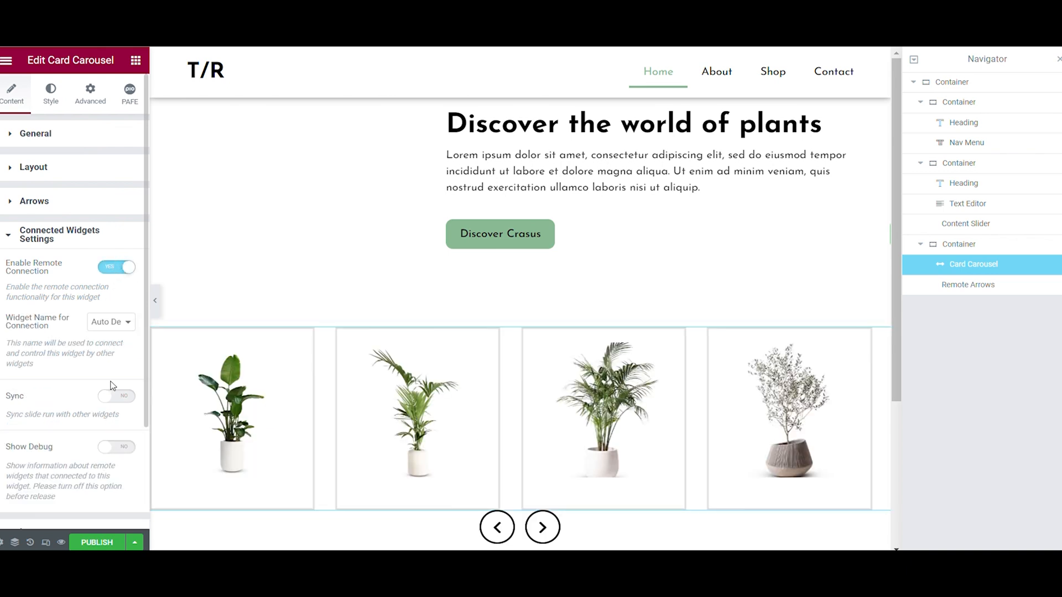
pyautogui.click(116, 396)
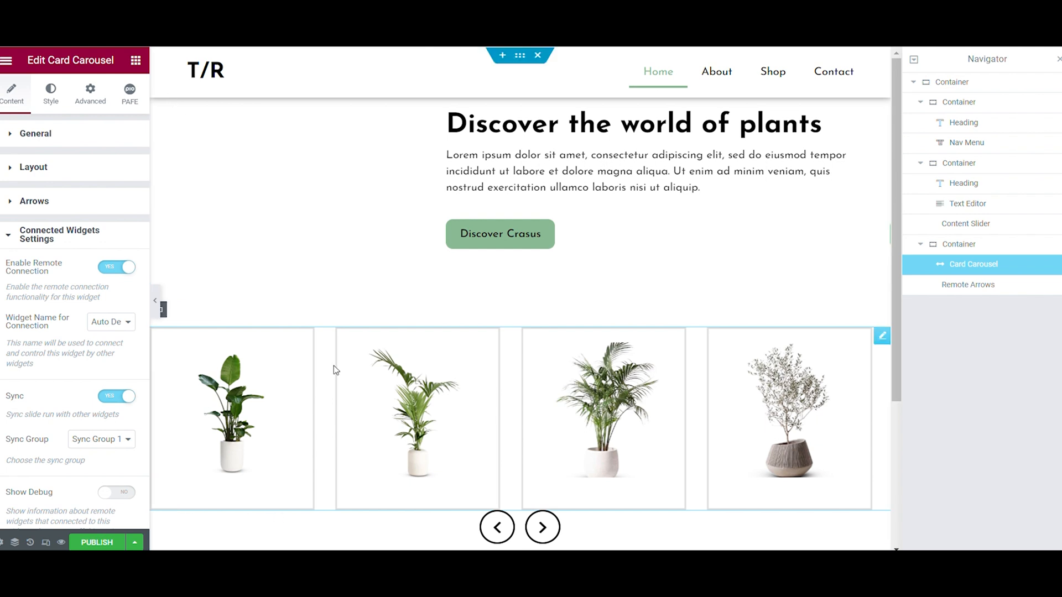
# Style the slides with border None, active scale 1.2, image height 500, padding 0, fit Contain.
pyautogui.click(50, 93)
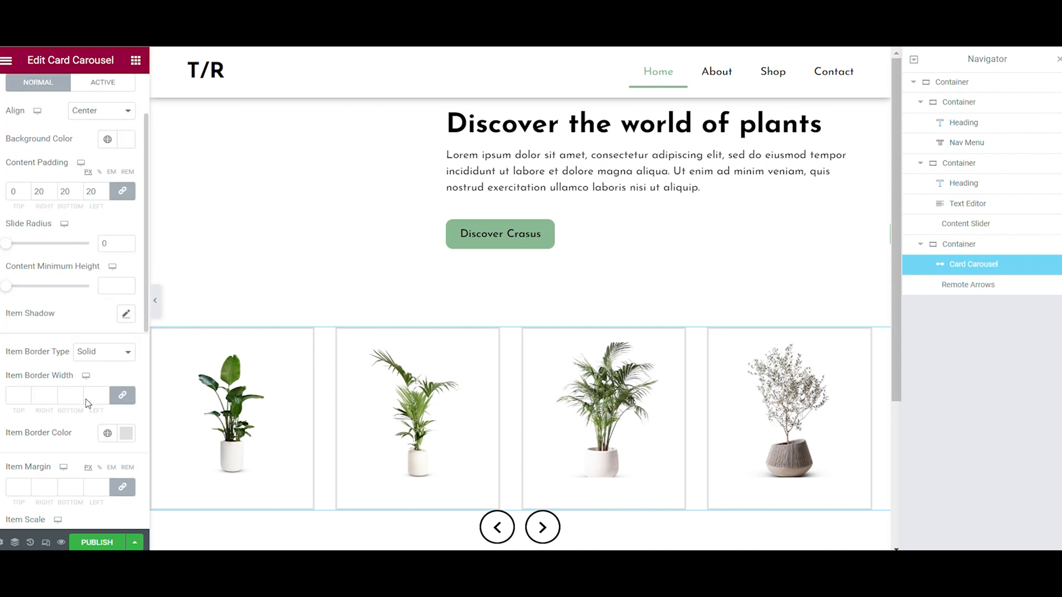
pyautogui.scroll(-3)
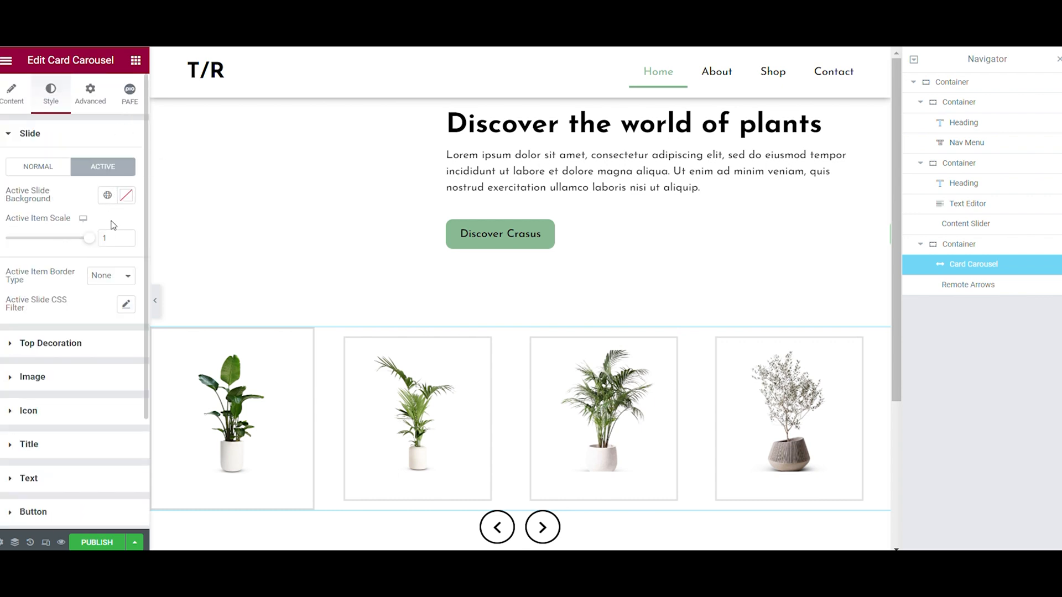
pyautogui.write('1.2')
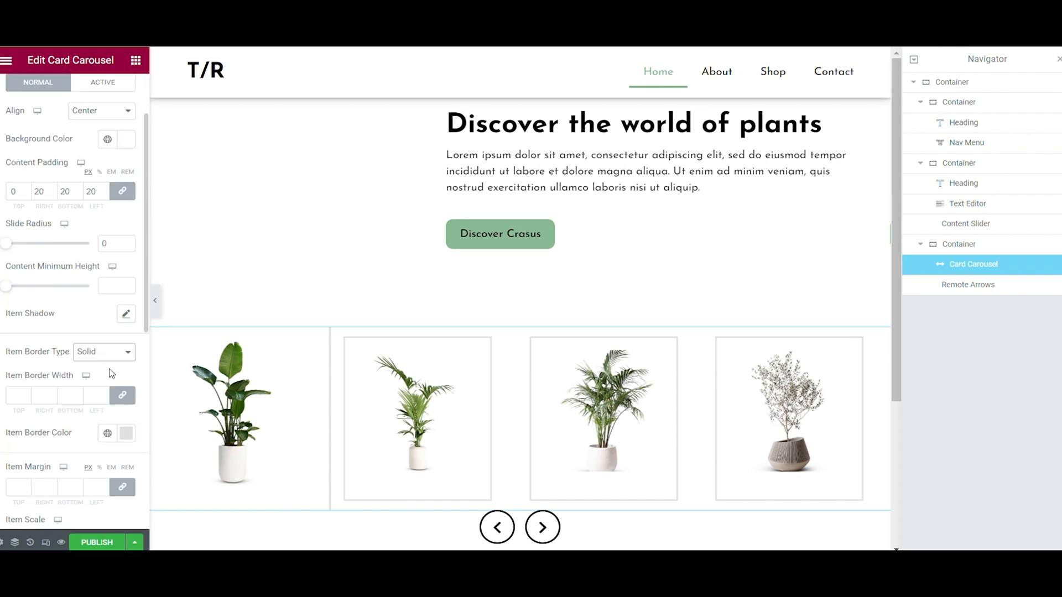
pyautogui.click(103, 352)
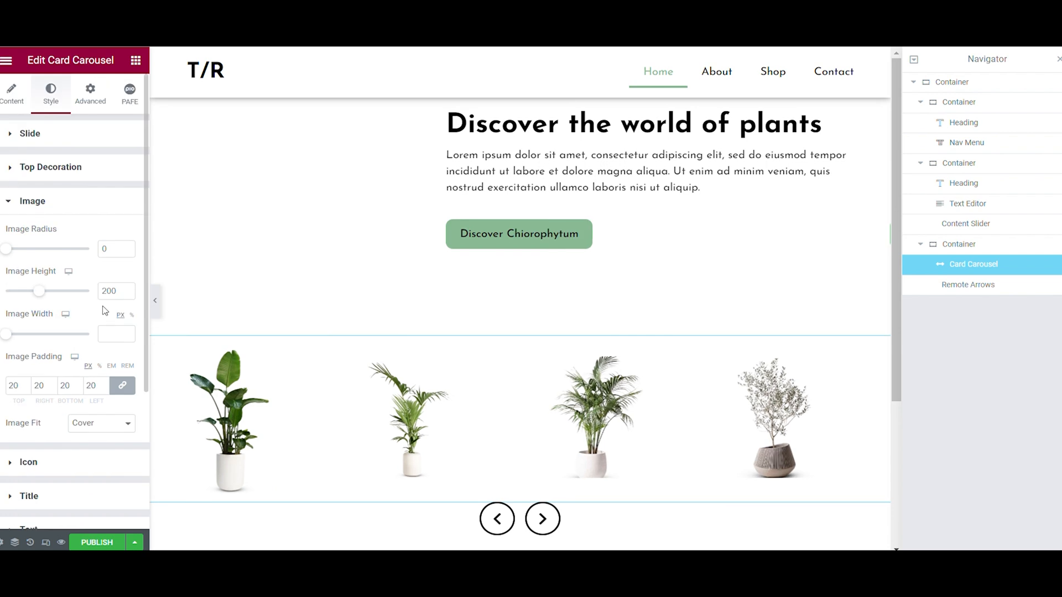
pyautogui.write('500')
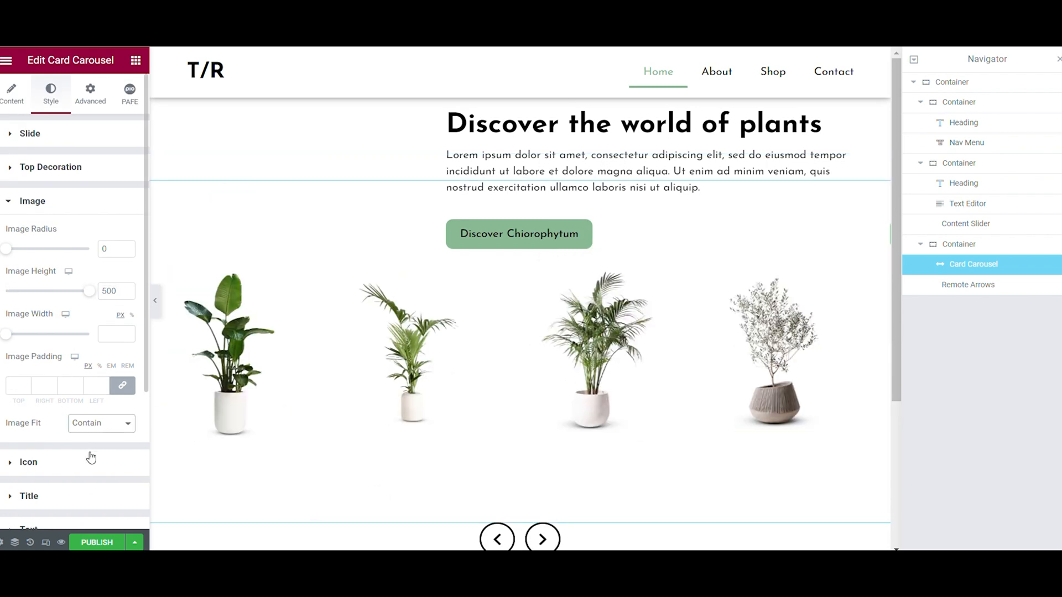
pyautogui.moveTo(147, 53)
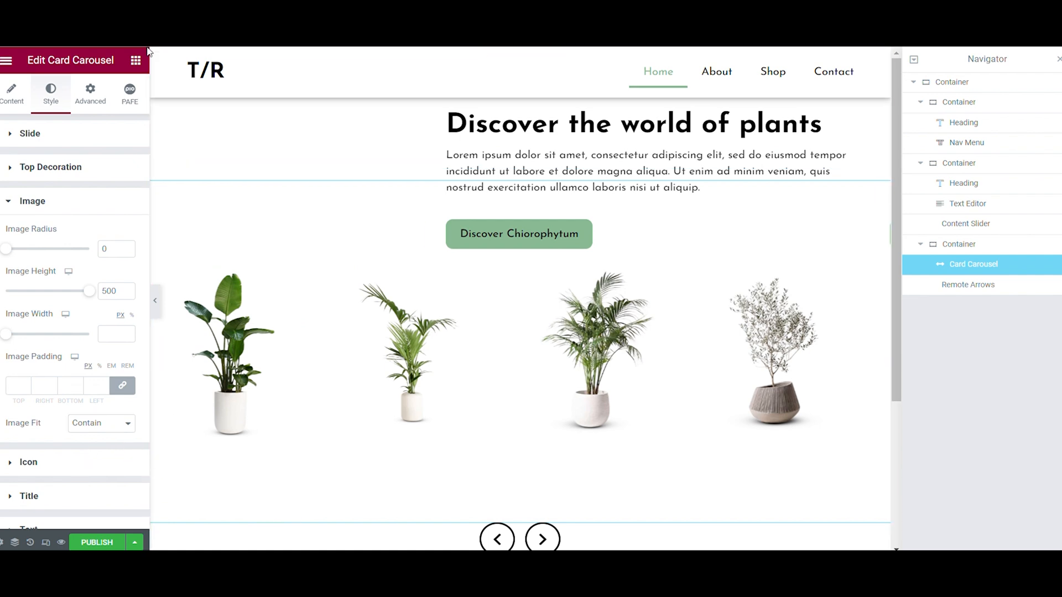
# Give the remote arrows icon size 47 and set their position to Fixed with adjusted offsets.
pyautogui.click(968, 285)
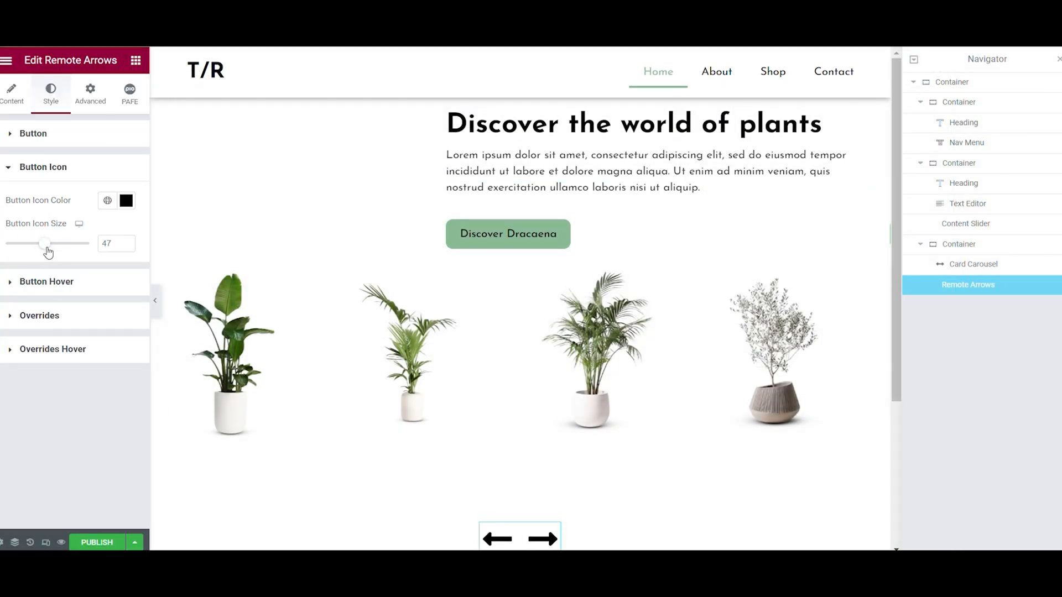
pyautogui.click(89, 93)
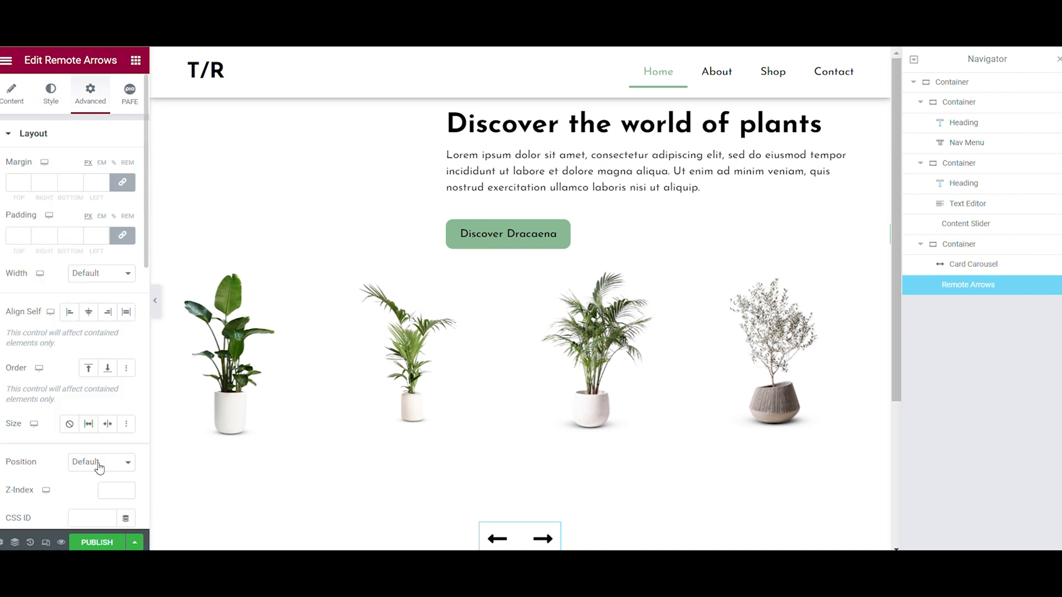
pyautogui.click(101, 462)
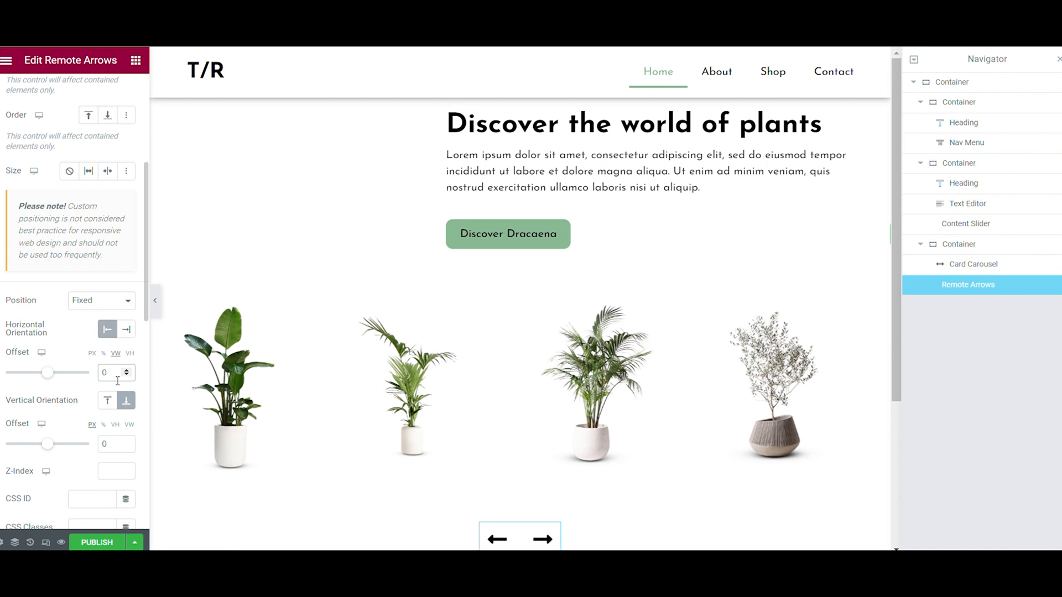
pyautogui.click(11, 93)
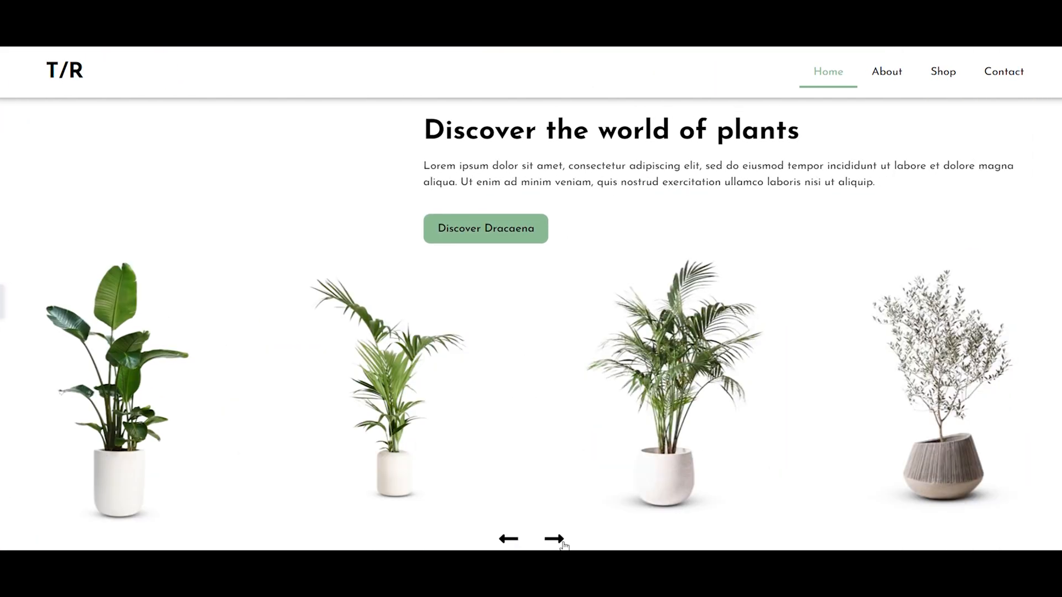
# Advance the plant carousel three times with the right arrow, watching the button label follow.
pyautogui.click(556, 538)
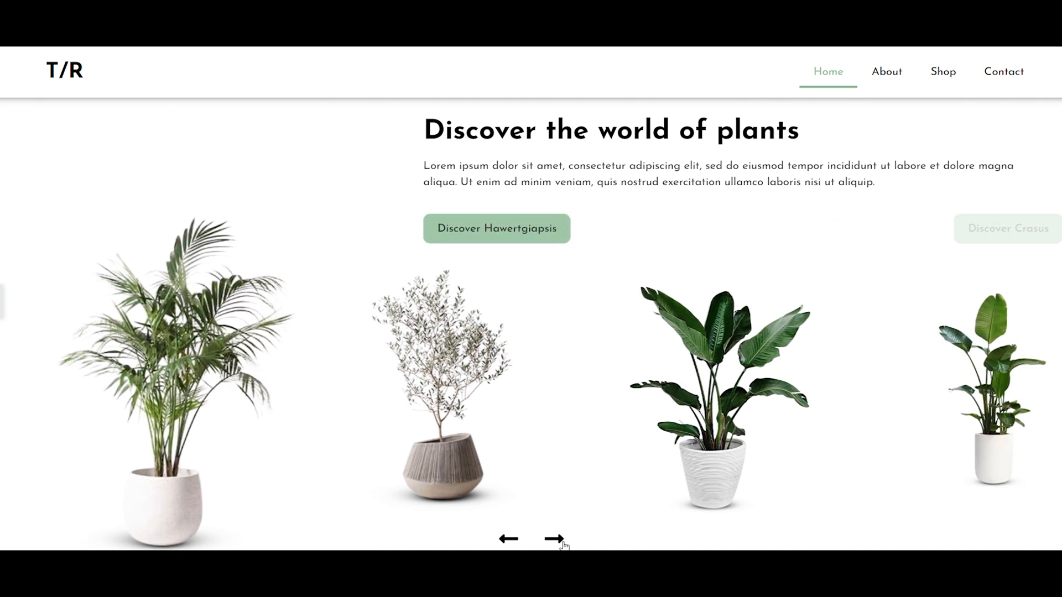
pyautogui.click(554, 539)
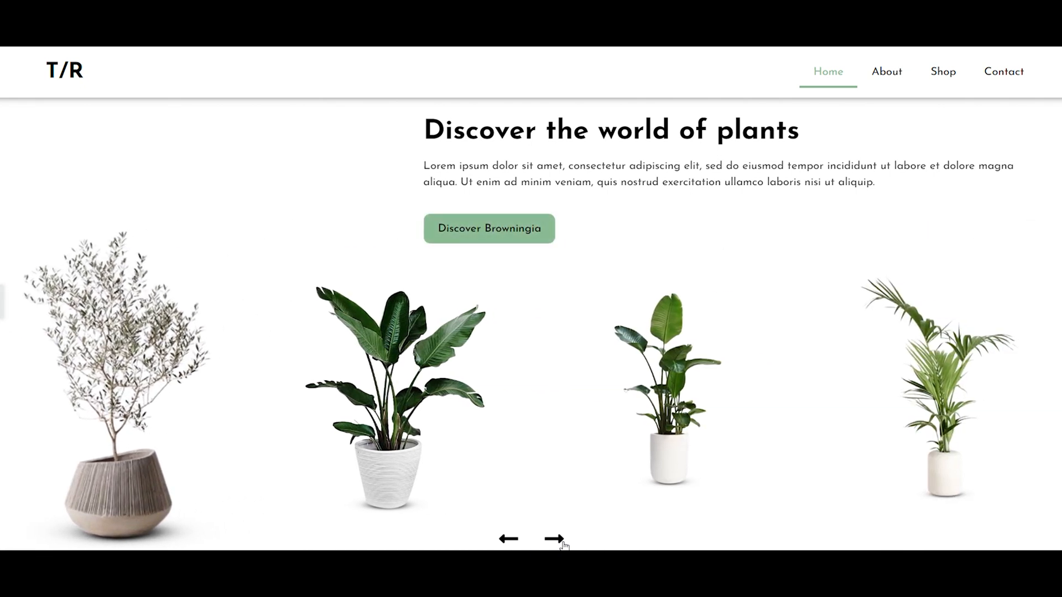
pyautogui.click(554, 539)
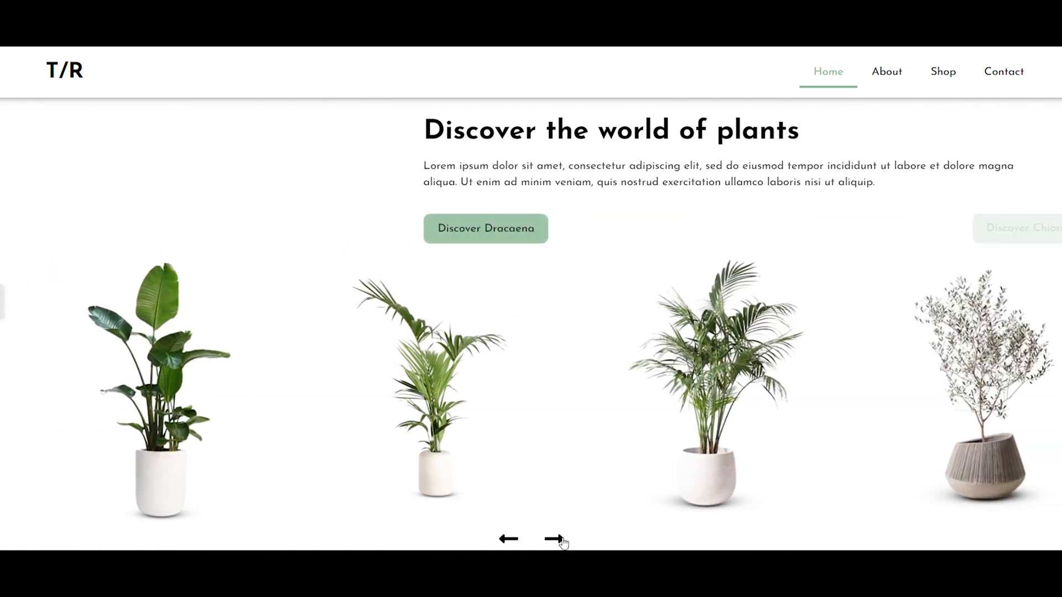